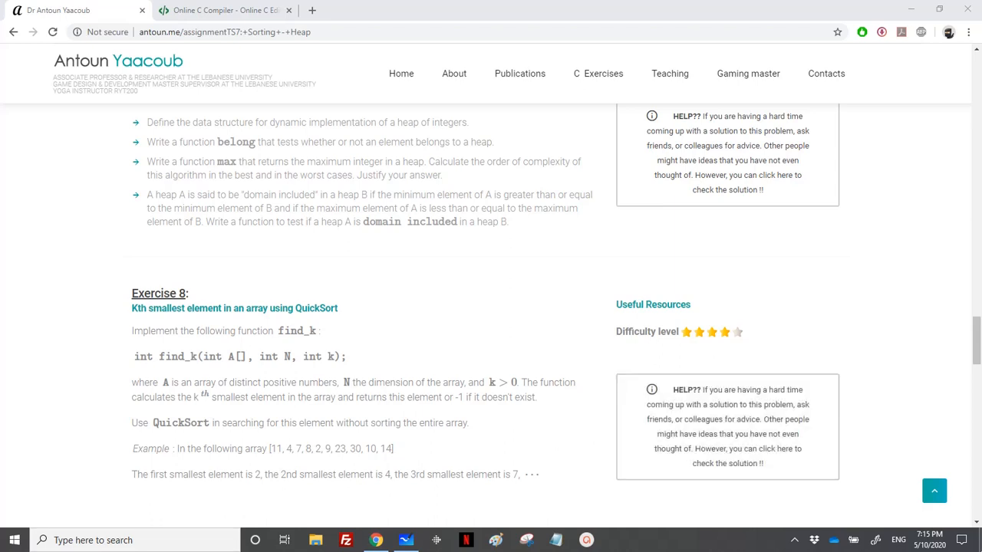
{"action": "mouse_move", "coordinate": [497, 396]}
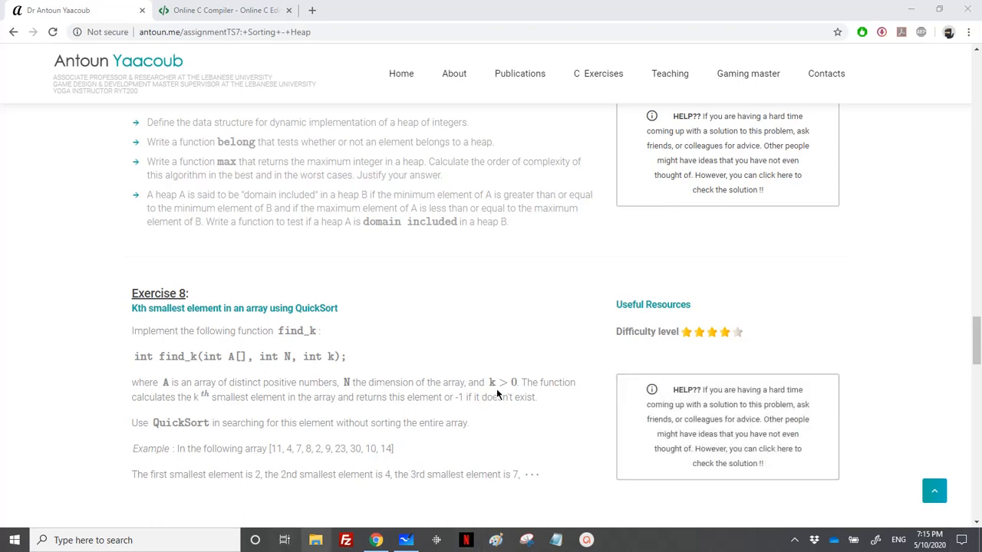
- On the whiteboard array, underline elements below 11, box those above, and arrow the 9–11 swap
{"action": "scroll", "scroll_direction": "down", "scroll_amount": 3}
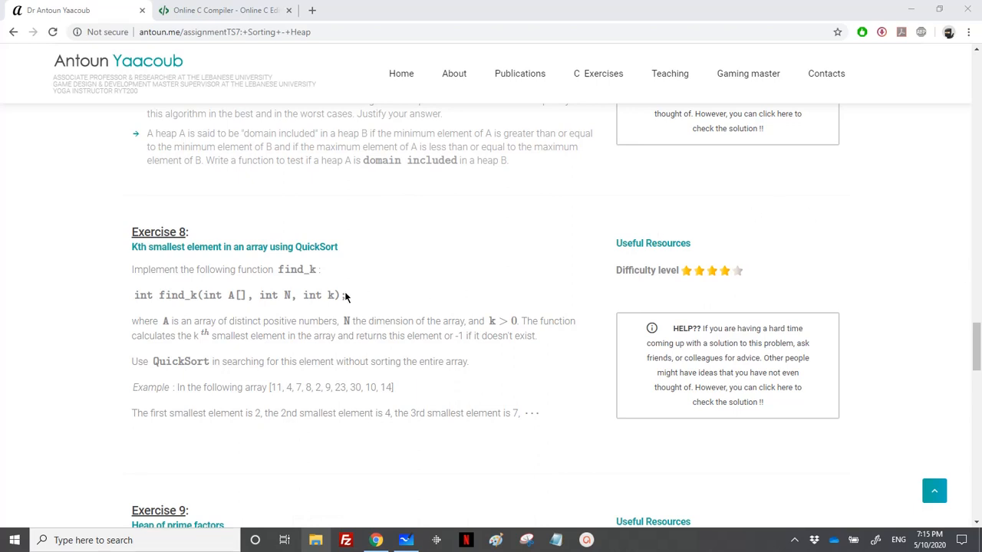
{"action": "mouse_move", "coordinate": [285, 300]}
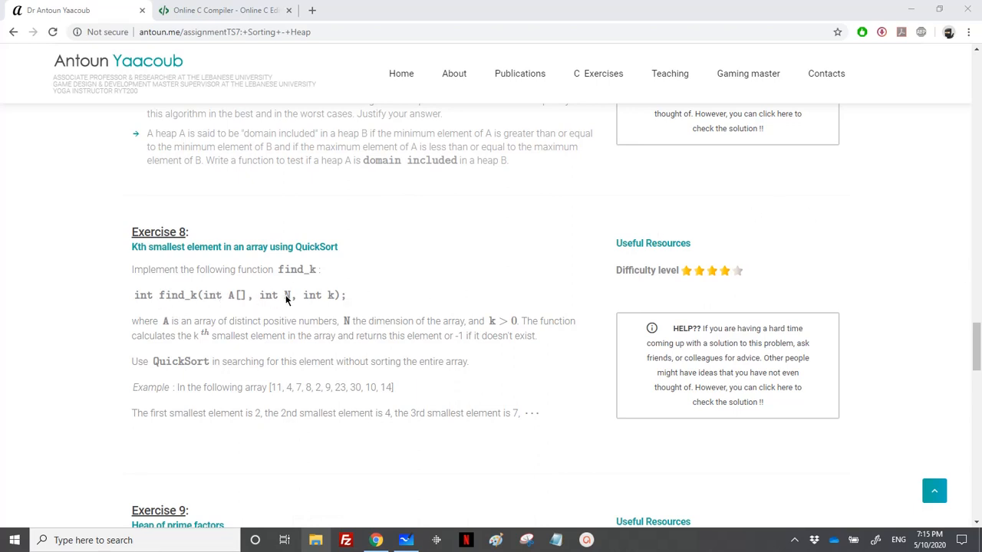
{"action": "mouse_move", "coordinate": [322, 296]}
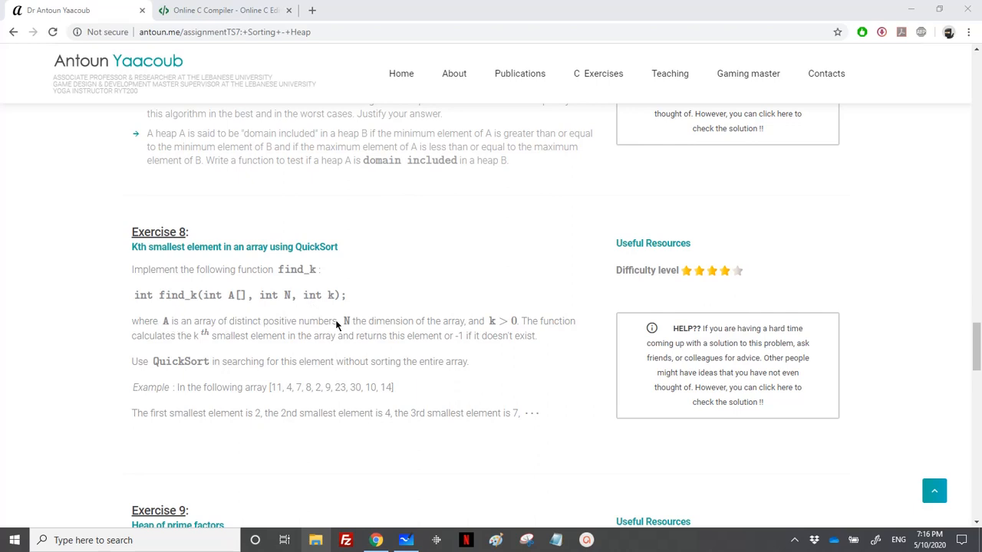
{"action": "mouse_move", "coordinate": [242, 341]}
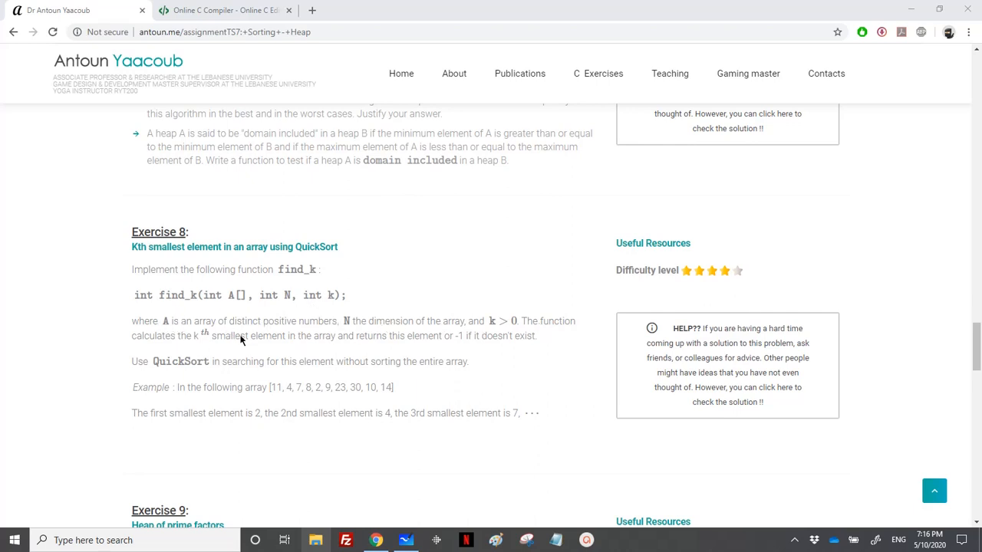
{"action": "mouse_move", "coordinate": [381, 356]}
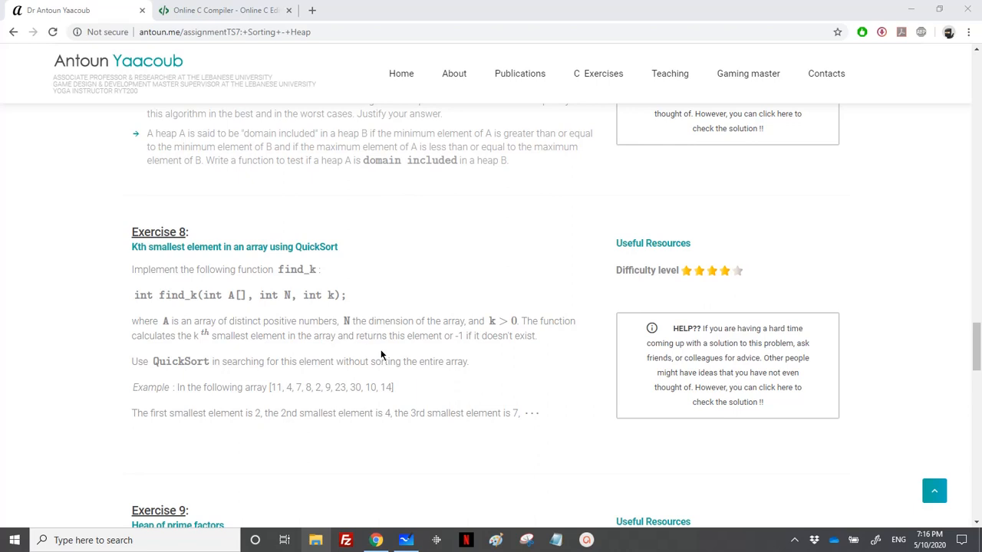
{"action": "mouse_move", "coordinate": [537, 347]}
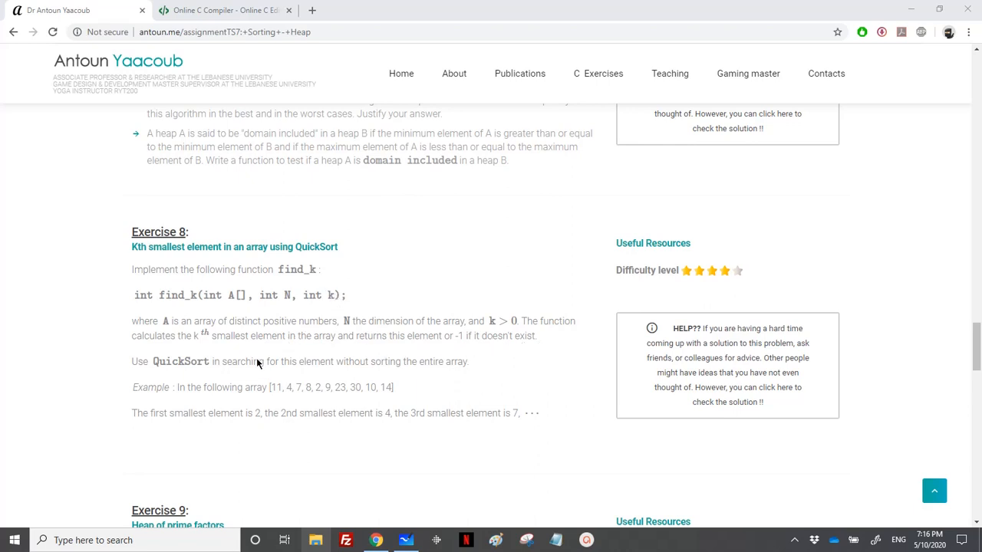
{"action": "mouse_move", "coordinate": [160, 368]}
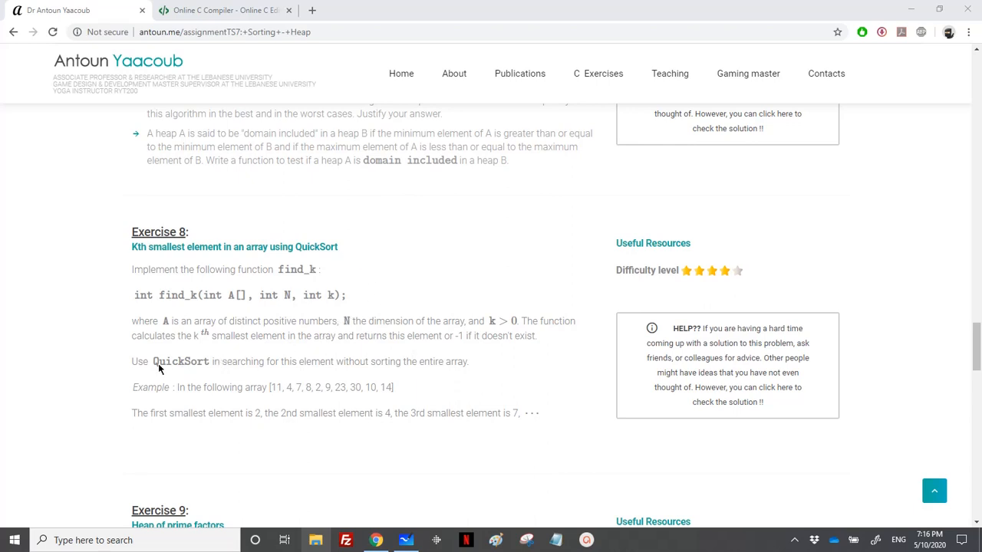
{"action": "mouse_move", "coordinate": [344, 369]}
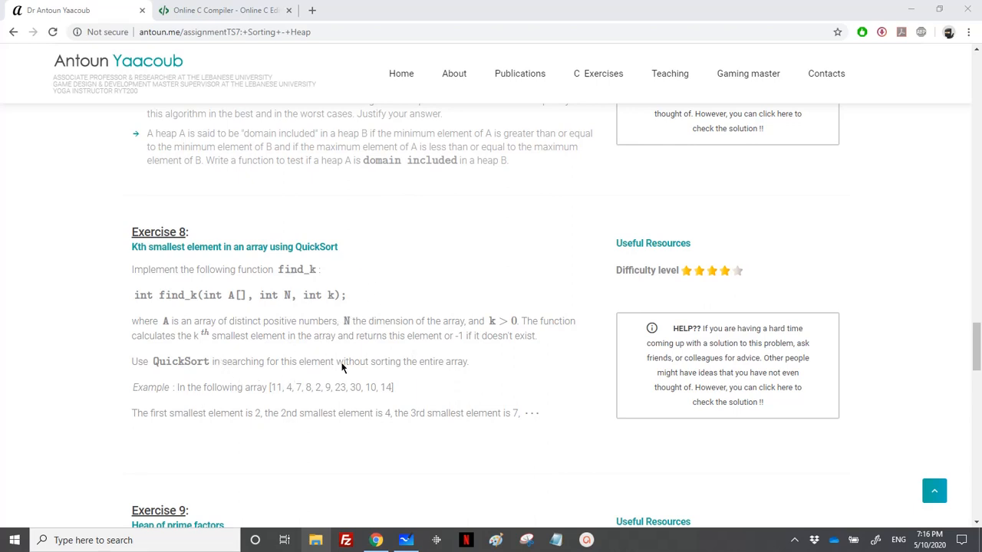
{"action": "mouse_move", "coordinate": [405, 375]}
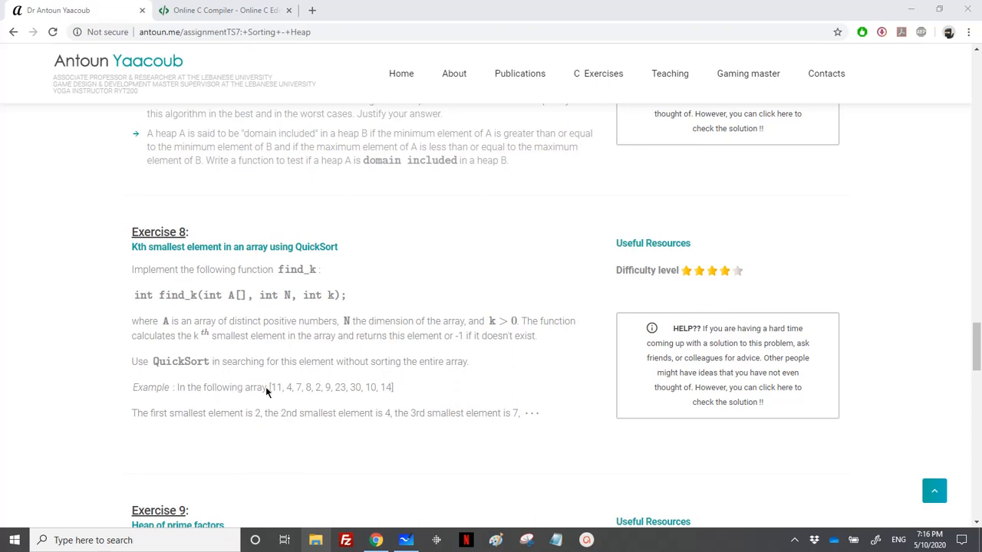
{"action": "mouse_move", "coordinate": [273, 420]}
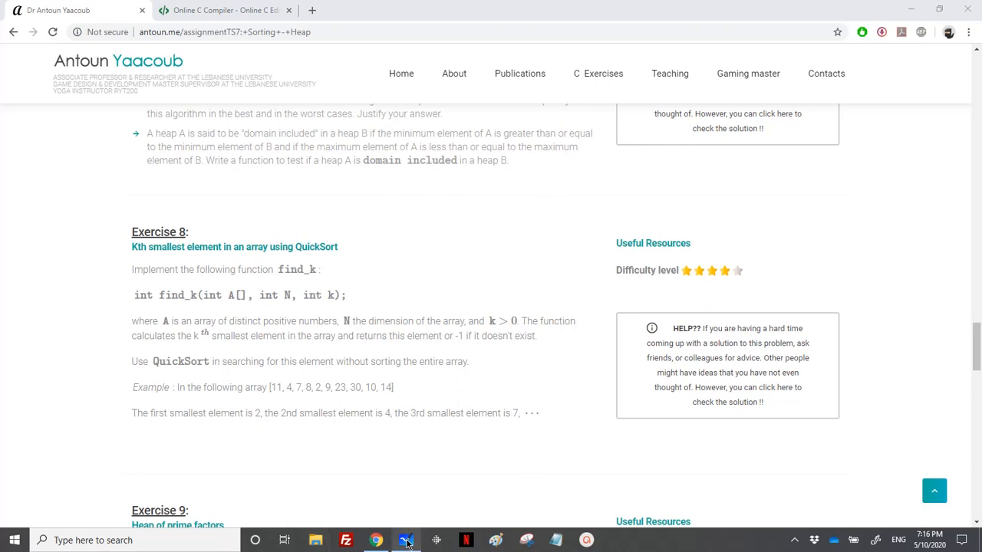
{"action": "mouse_move", "coordinate": [405, 540]}
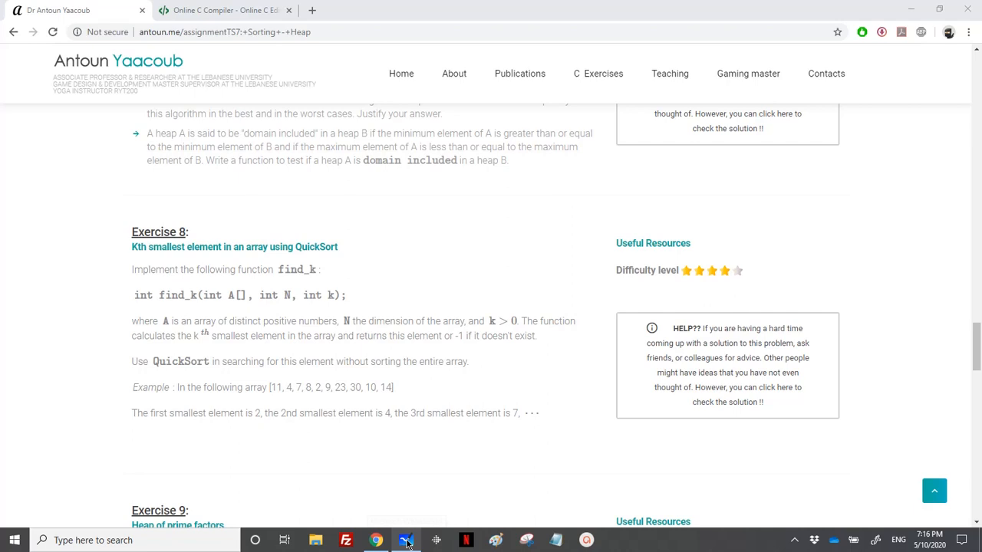
{"action": "left_click", "coordinate": [406, 540]}
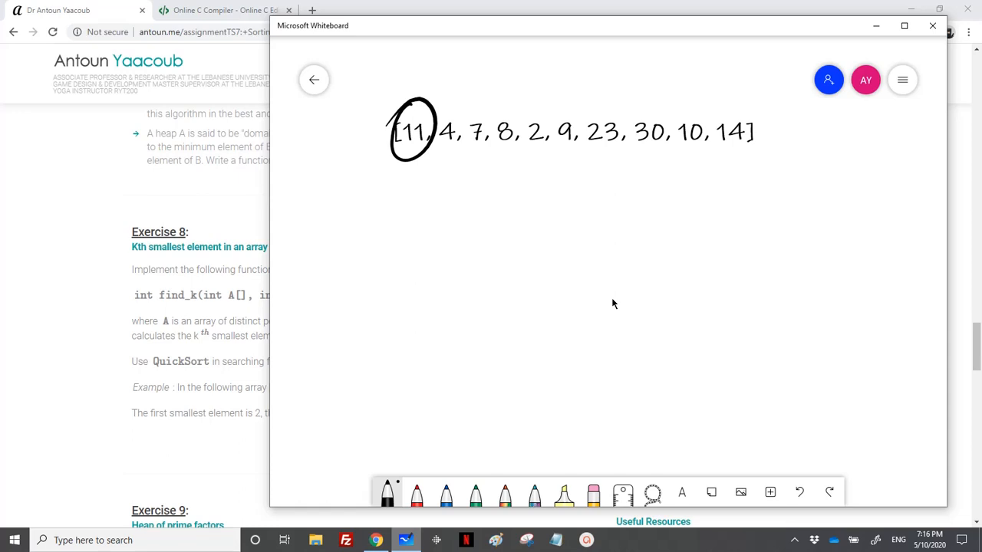
{"action": "left_click_drag", "start_coordinate": [444, 153], "coordinate": [565, 155]}
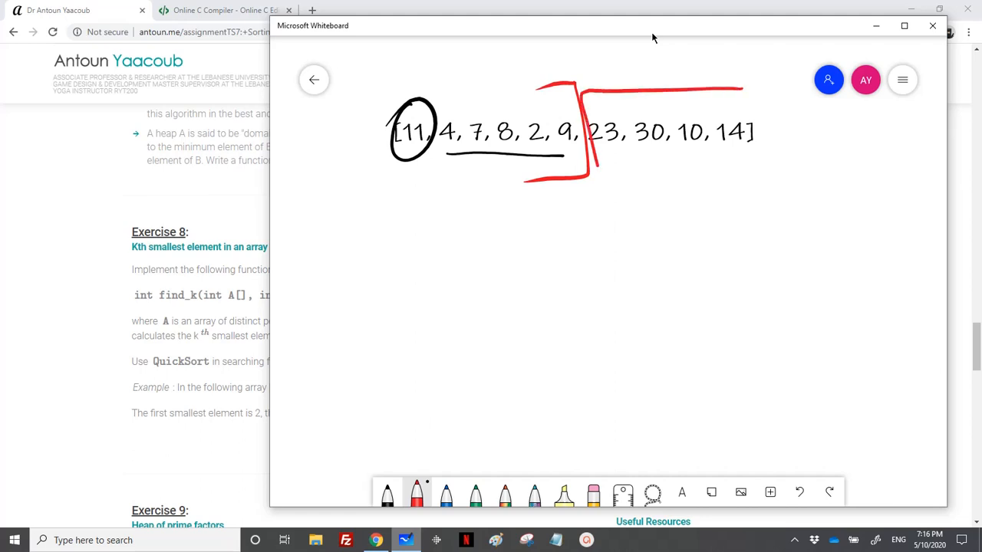
{"action": "left_click_drag", "start_coordinate": [598, 181], "coordinate": [767, 162]}
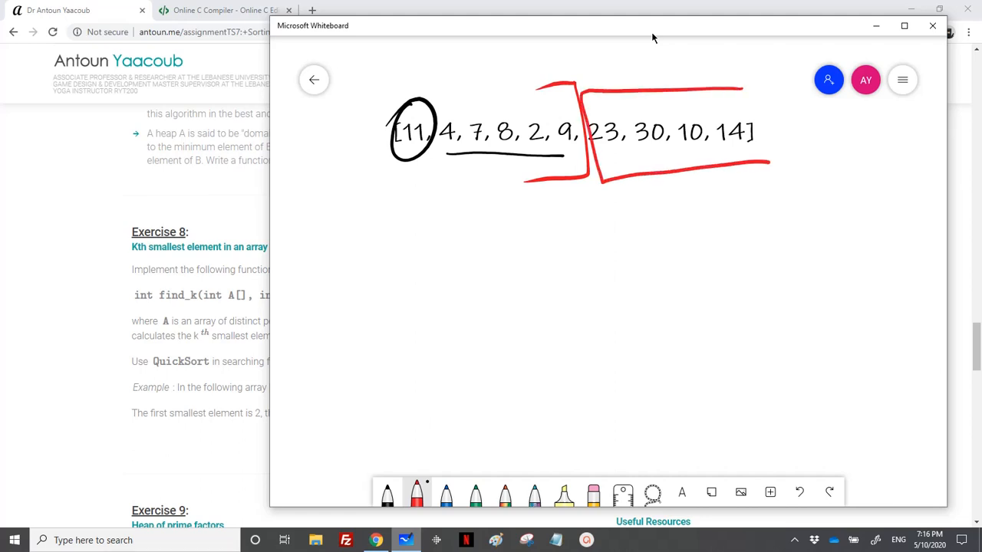
{"action": "left_click_drag", "start_coordinate": [399, 100], "coordinate": [552, 84]}
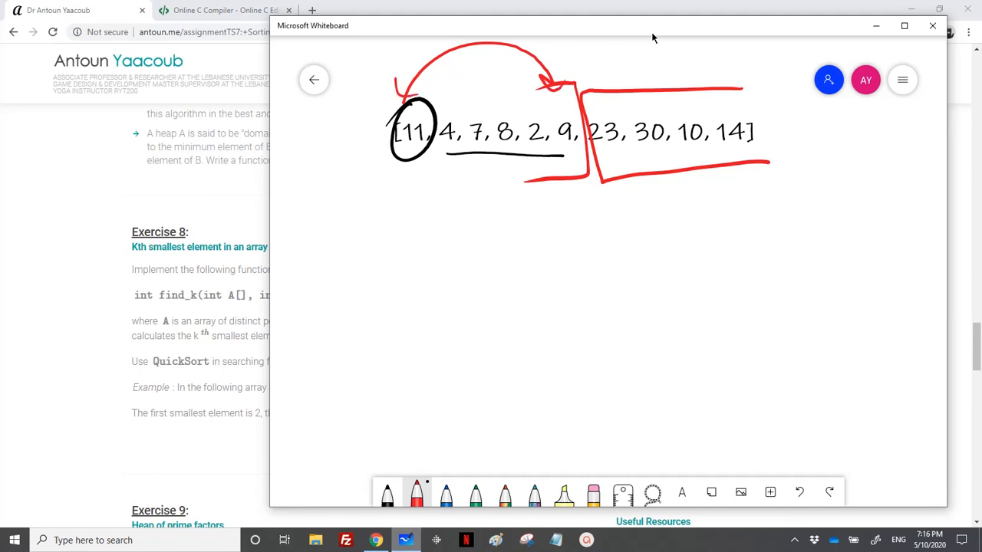
- Write the partitioned array 9, 4, 7, 8, 2, 11 with index numbers underneath
{"action": "left_click_drag", "start_coordinate": [391, 230], "coordinate": [498, 253]}
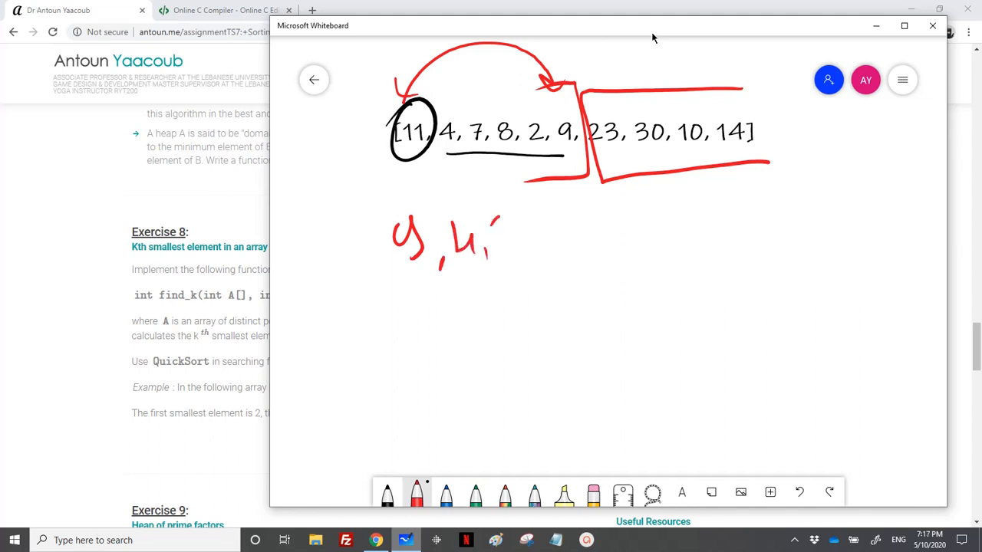
{"action": "left_click_drag", "start_coordinate": [499, 230], "coordinate": [590, 238]}
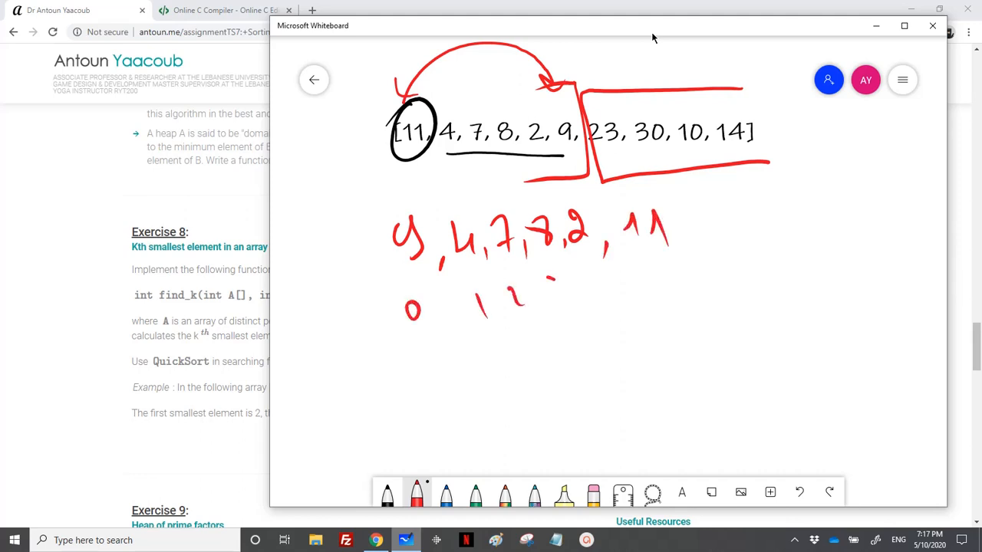
{"action": "left_click_drag", "start_coordinate": [568, 291], "coordinate": [675, 292]}
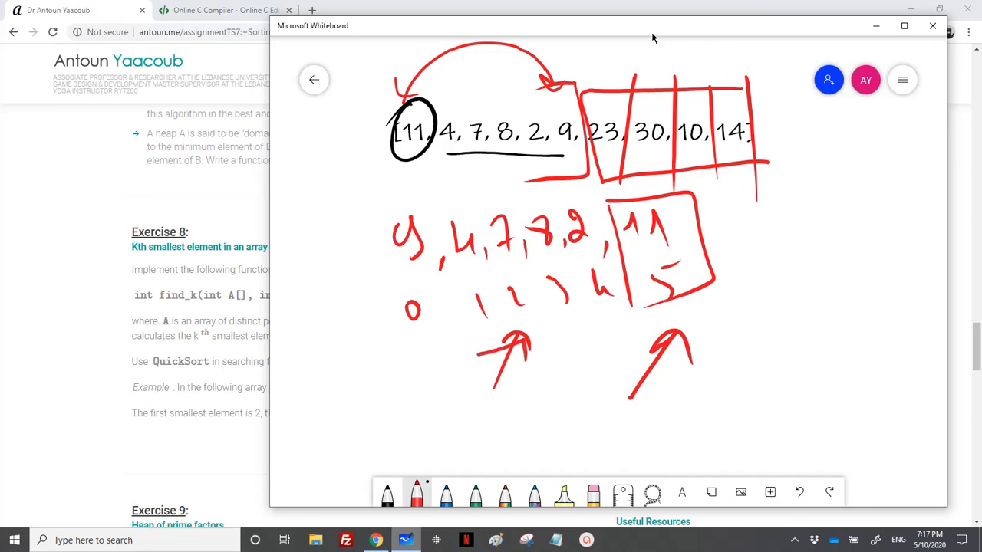
{"action": "mouse_move", "coordinate": [329, 54]}
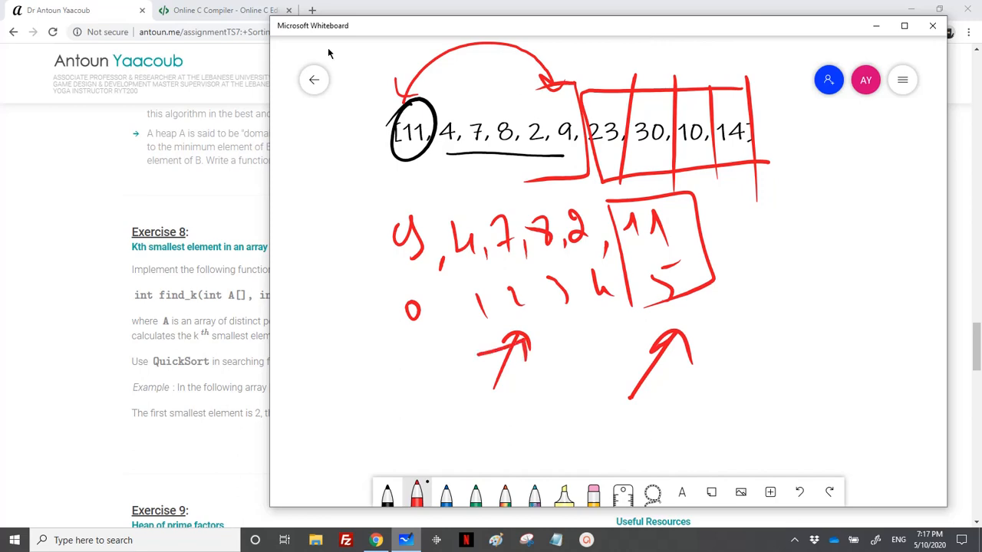
- Switch back to the Coding Ground window showing main.c with the empty place and find_k stubs
{"action": "left_click", "coordinate": [224, 9]}
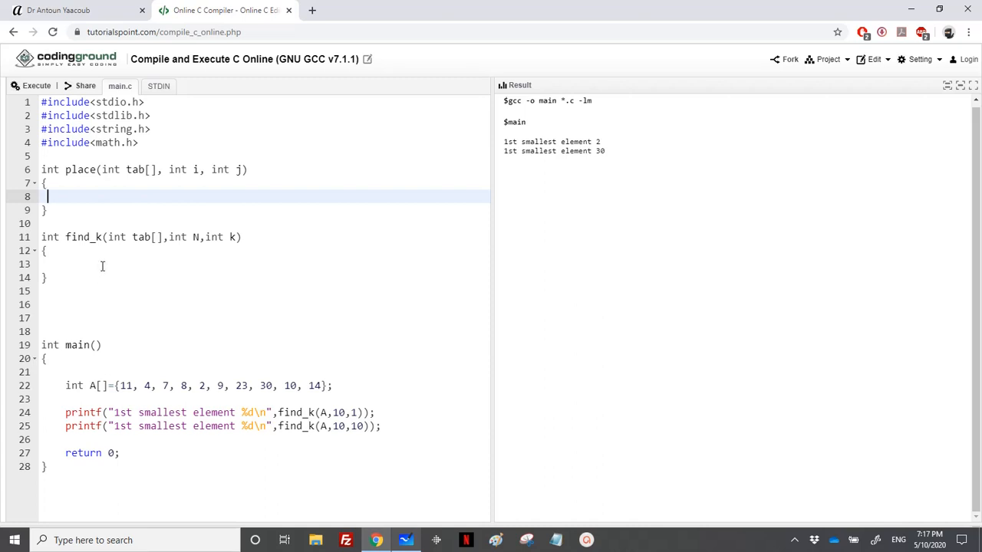
{"action": "mouse_move", "coordinate": [184, 177]}
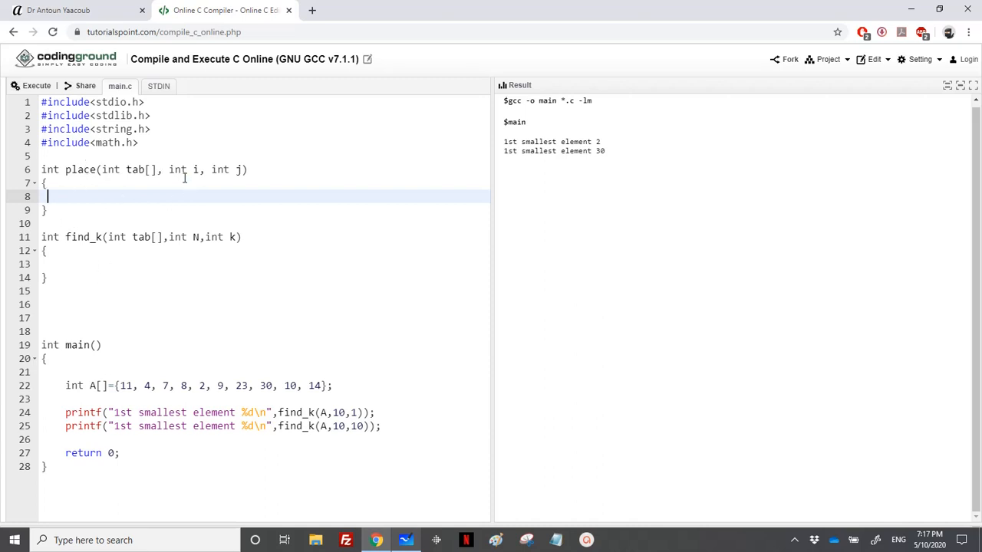
{"action": "mouse_move", "coordinate": [147, 194]}
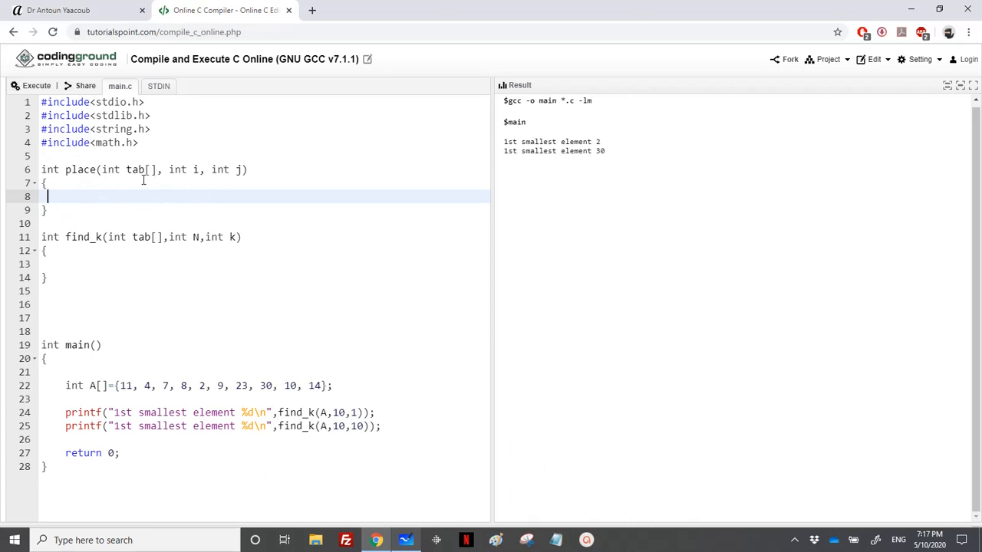
{"action": "mouse_move", "coordinate": [118, 255]}
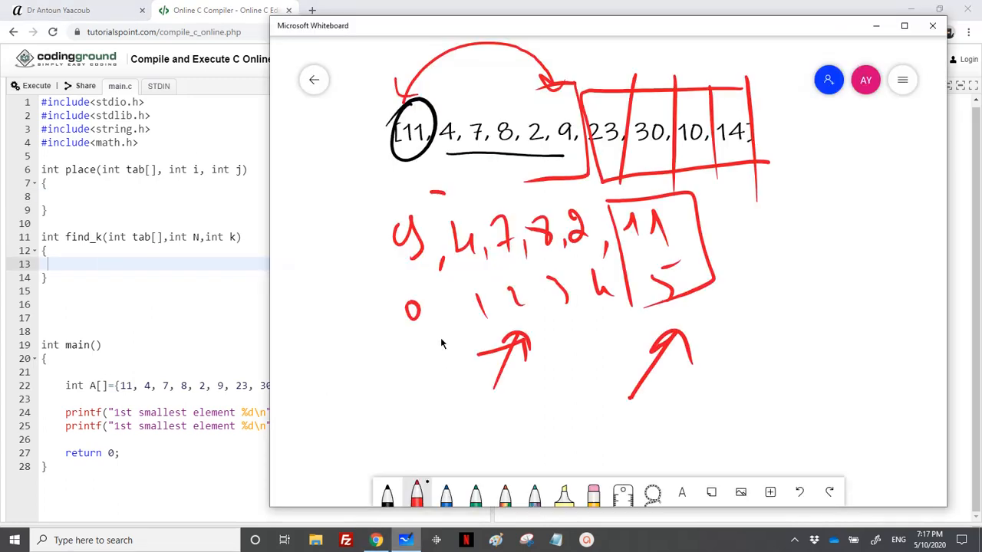
- Circle the left partition 9,4,7,8,2 and single out its first element 9 at index 0
{"action": "left_click_drag", "start_coordinate": [445, 192], "coordinate": [521, 345]}
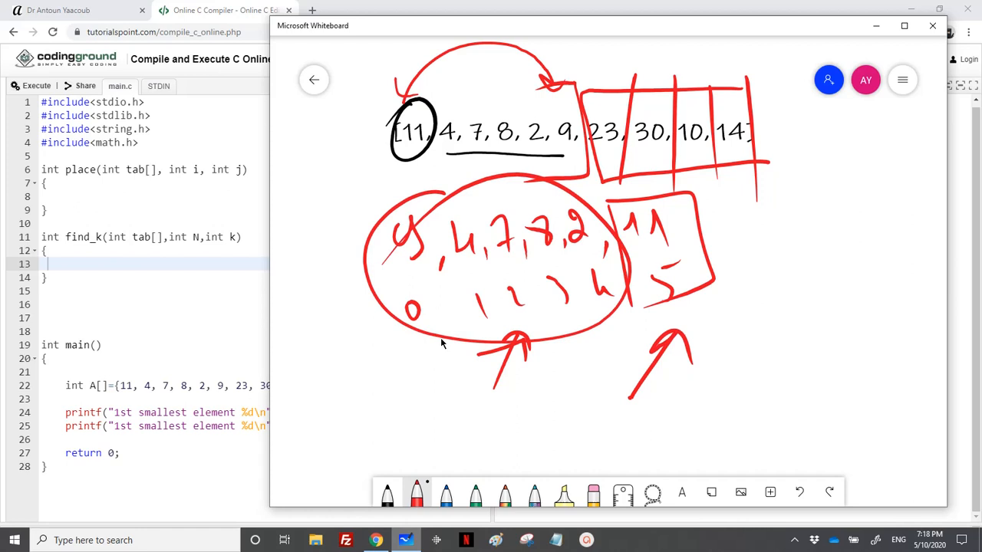
{"action": "left_click_drag", "start_coordinate": [376, 199], "coordinate": [391, 307]}
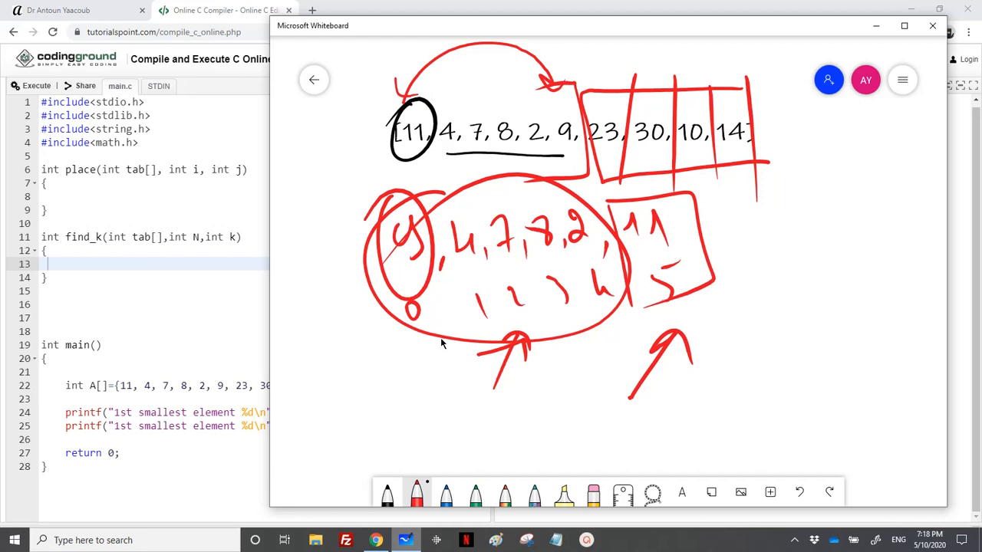
{"action": "mouse_move", "coordinate": [257, 268]}
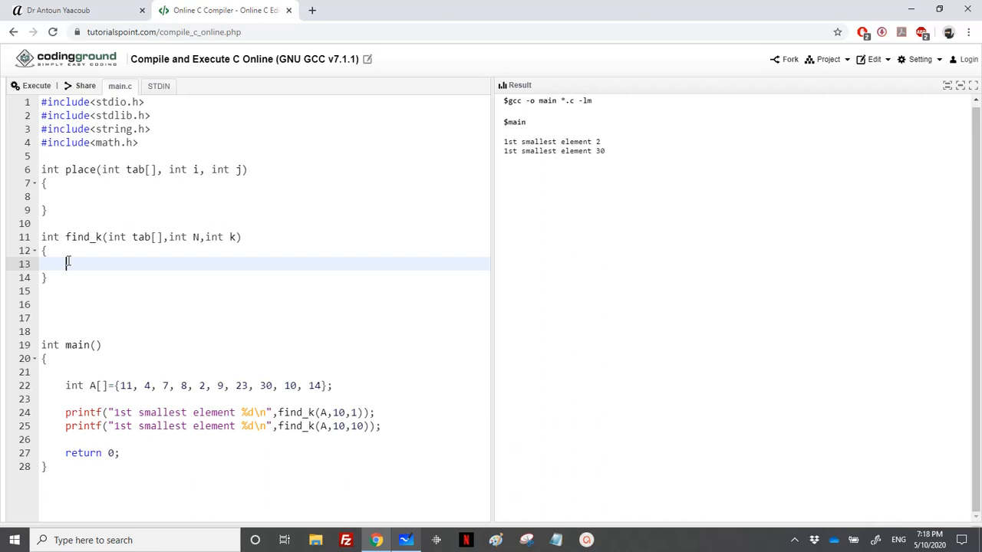
- Declare int start=0, end=N-1, j; at the top of find_k
{"action": "type", "text": "int"}
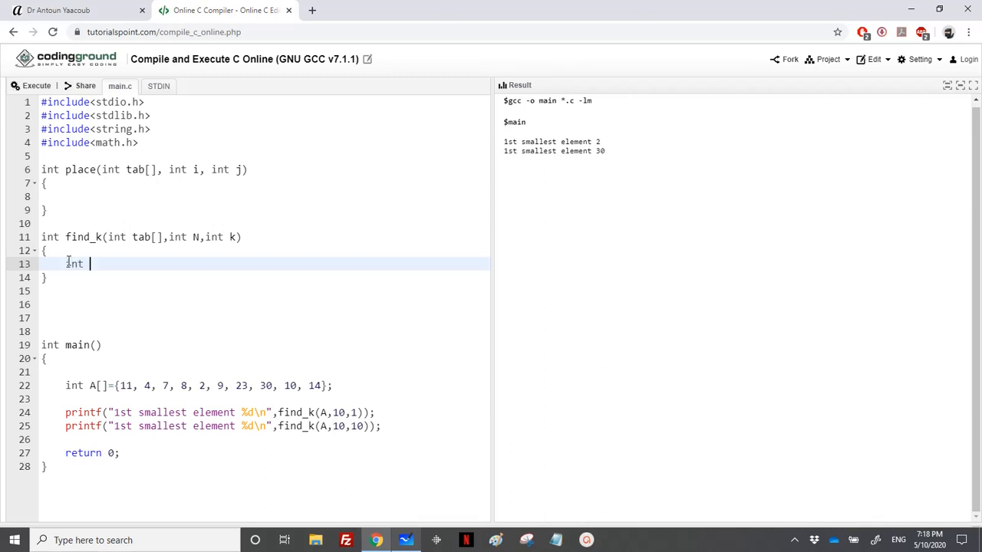
{"action": "type", "text": "start=0"}
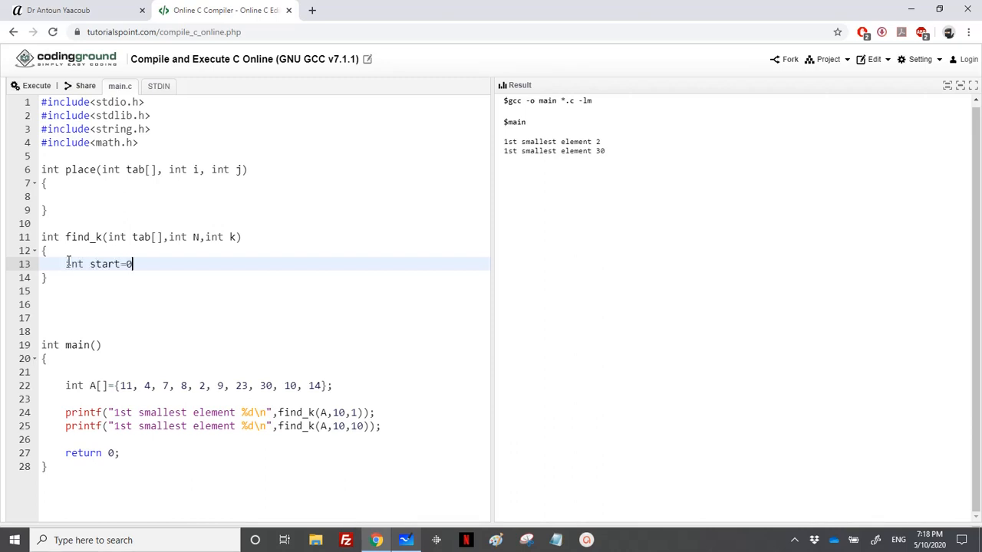
{"action": "type", "text": ", end"}
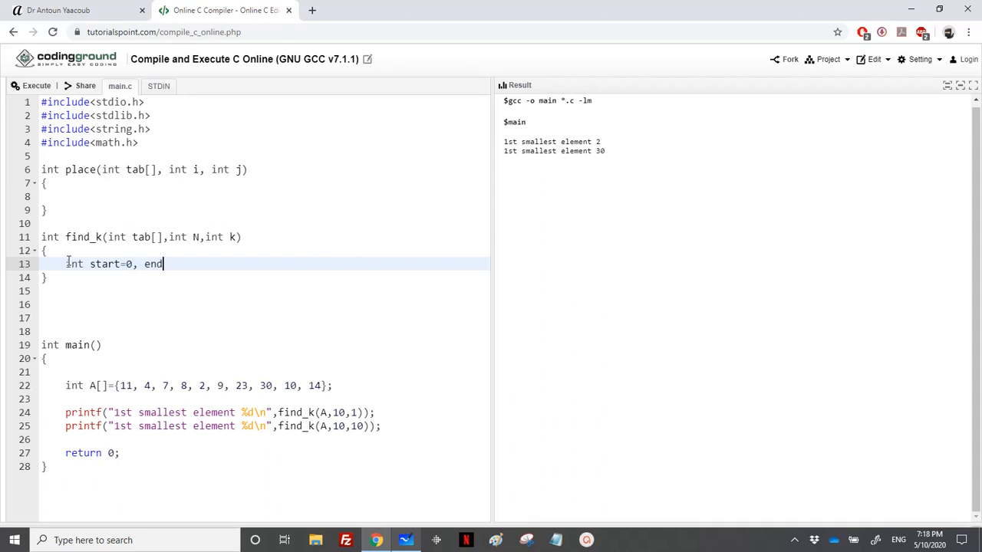
{"action": "type", "text": "=N"}
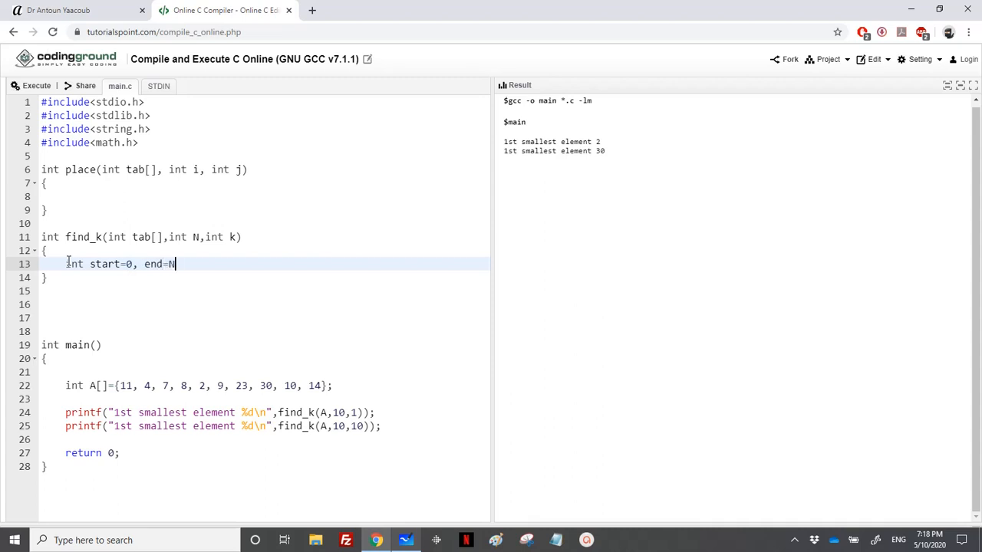
{"action": "type", "text": "-1,"}
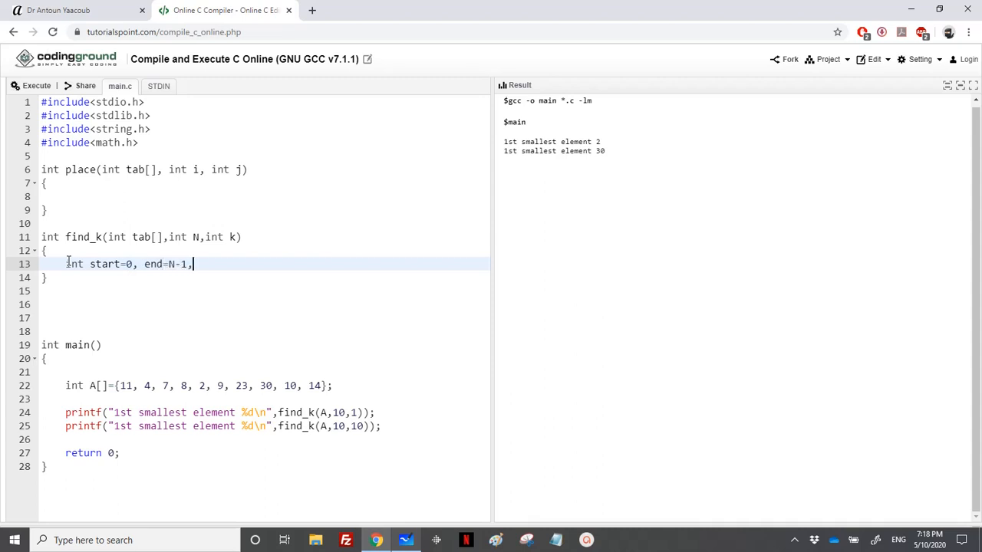
{"action": "type", "text": "j"}
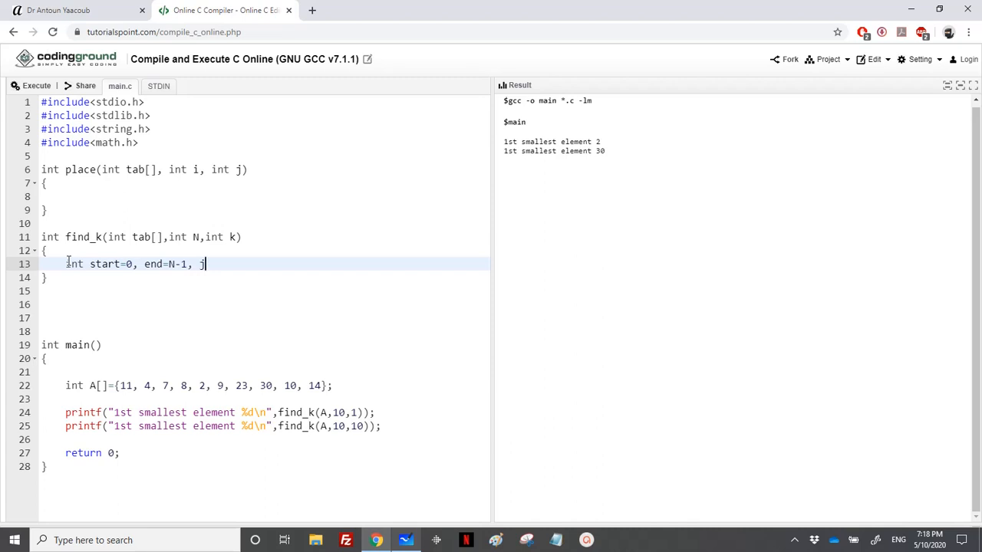
{"action": "type", "text": ";"}
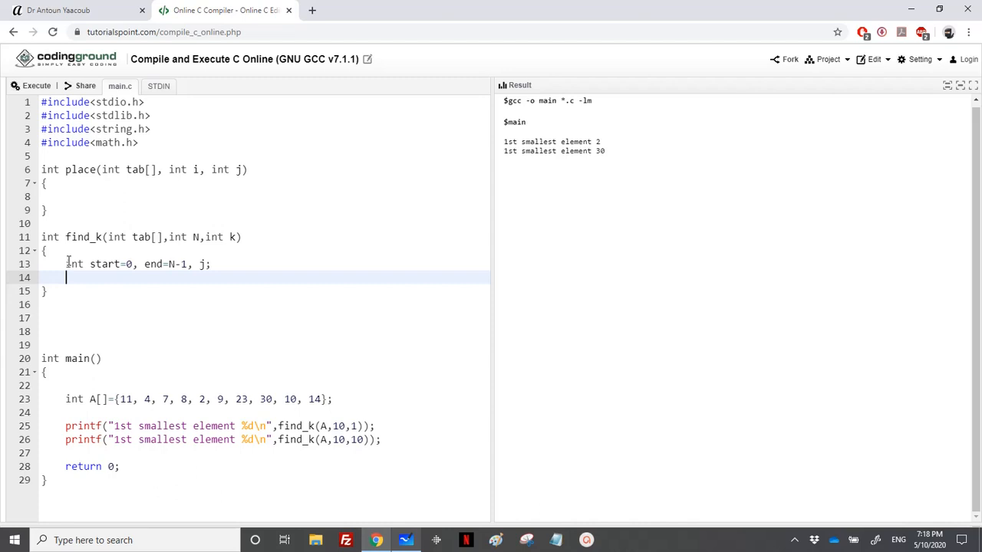
- Add the guard if(k>N || k<1) return -1; for out-of-range k
{"action": "type", "text": "if()"}
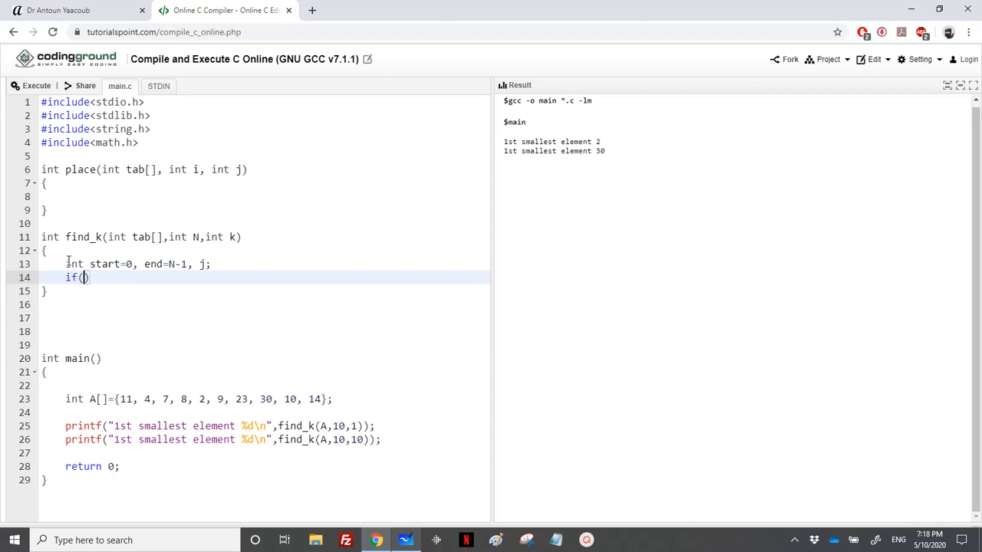
{"action": "type", "text": "k>N || k<"}
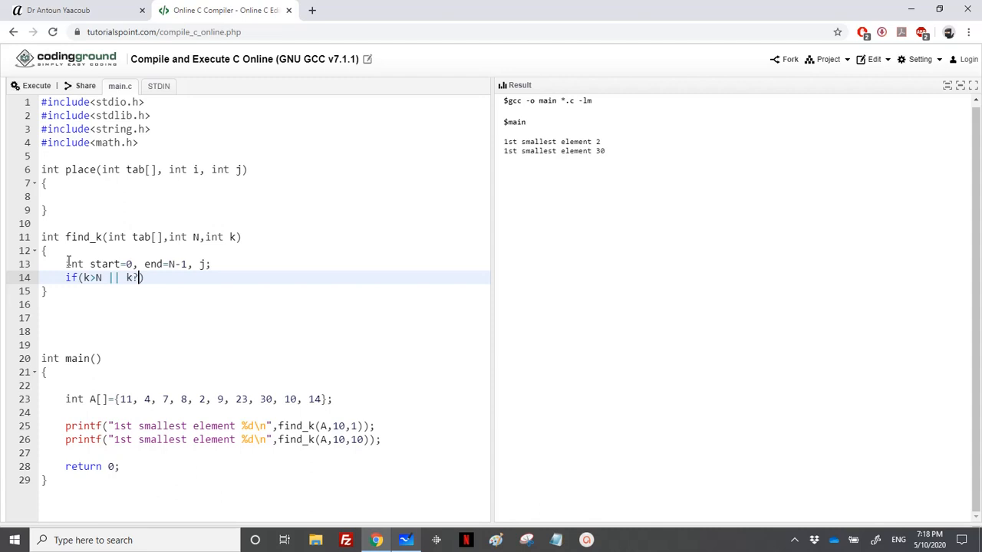
{"action": "key", "text": "Backspace"}
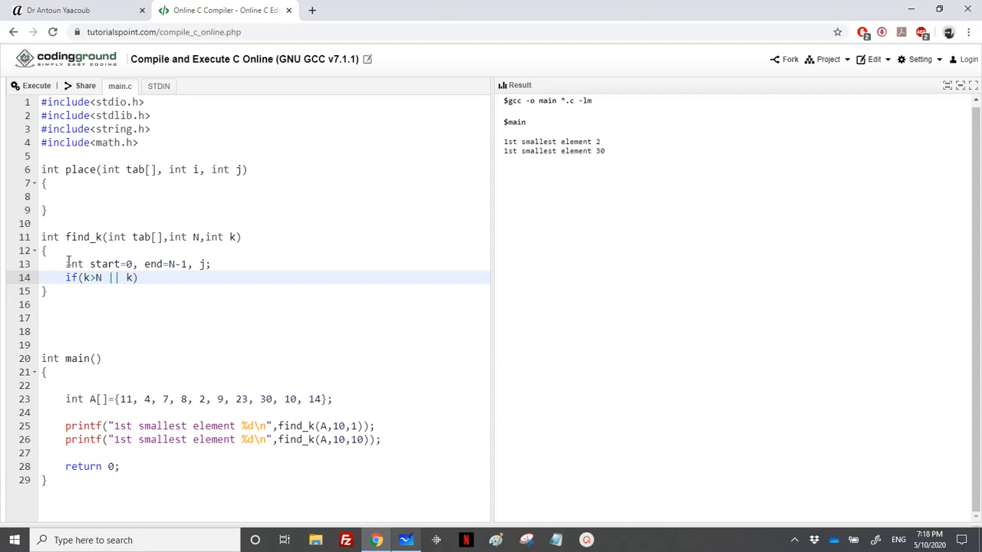
{"action": "type", "text": "<1)"}
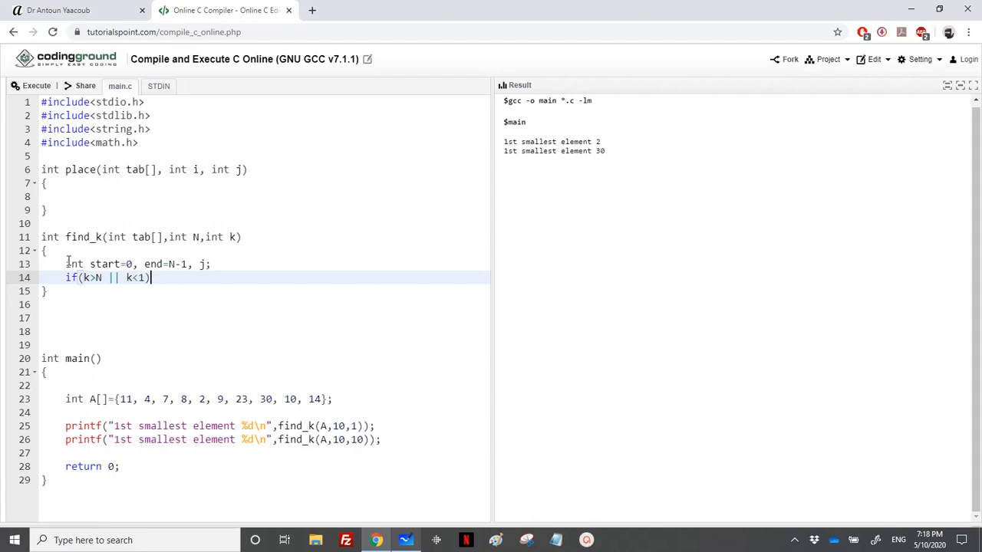
{"action": "type", "text": "return -"}
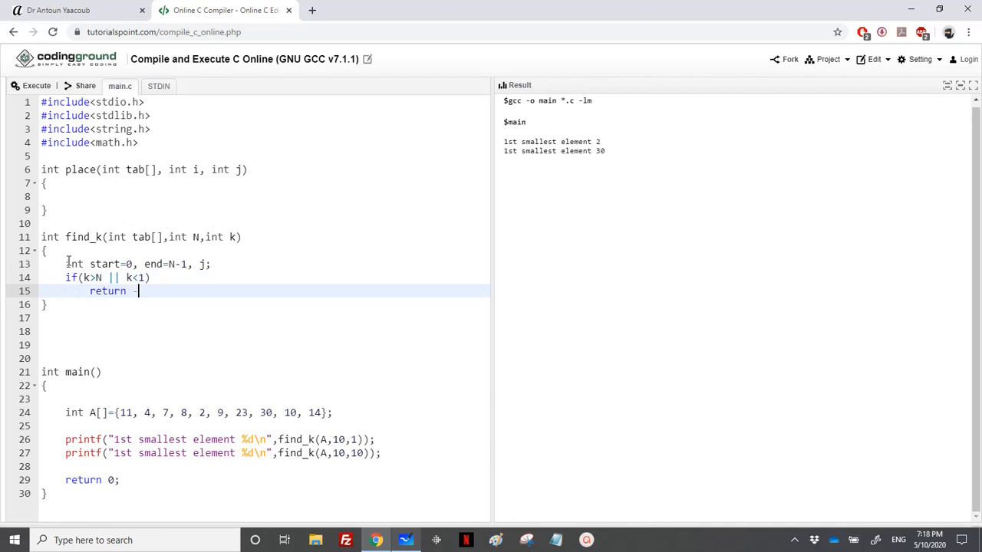
{"action": "type", "text": "1;"}
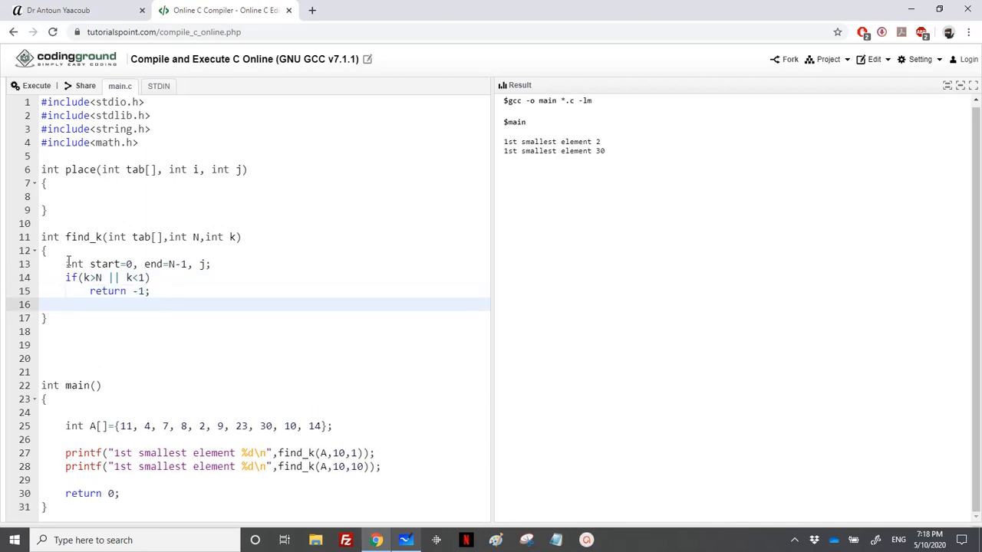
- Open the do{ loop with j=place(tab, start, end)
{"action": "type", "text": "do{"}
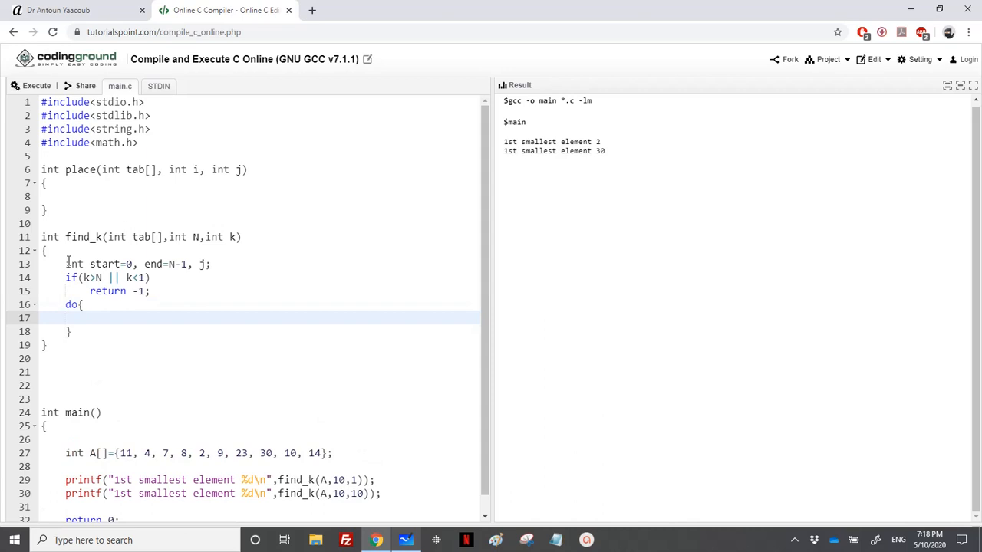
{"action": "type", "text": "j=p1"}
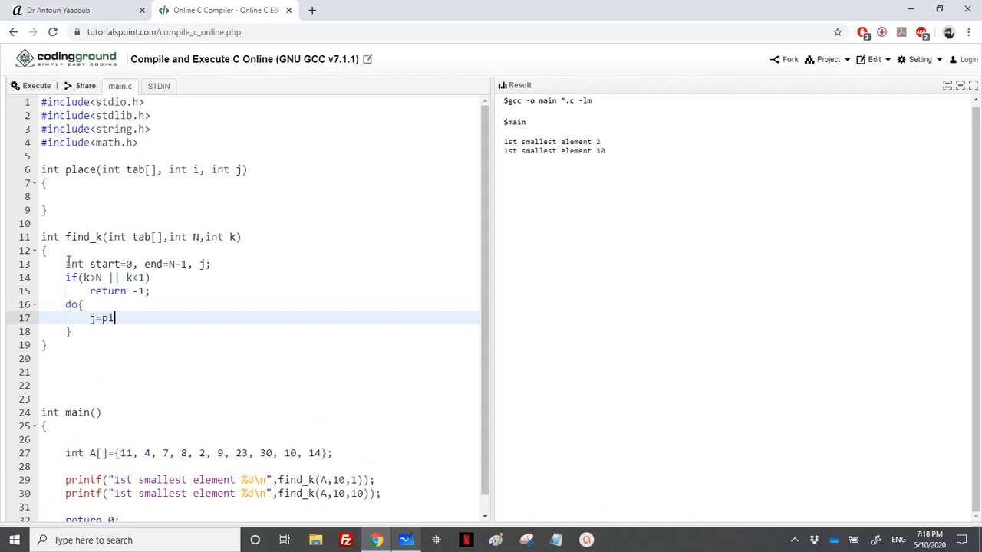
{"action": "type", "text": "ace"}
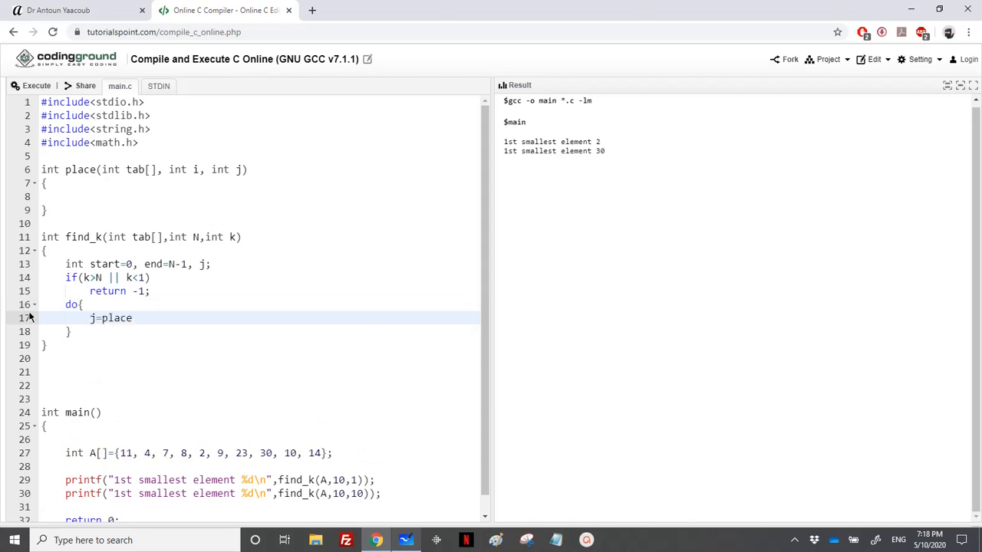
{"action": "type", "text": "(tab)"}
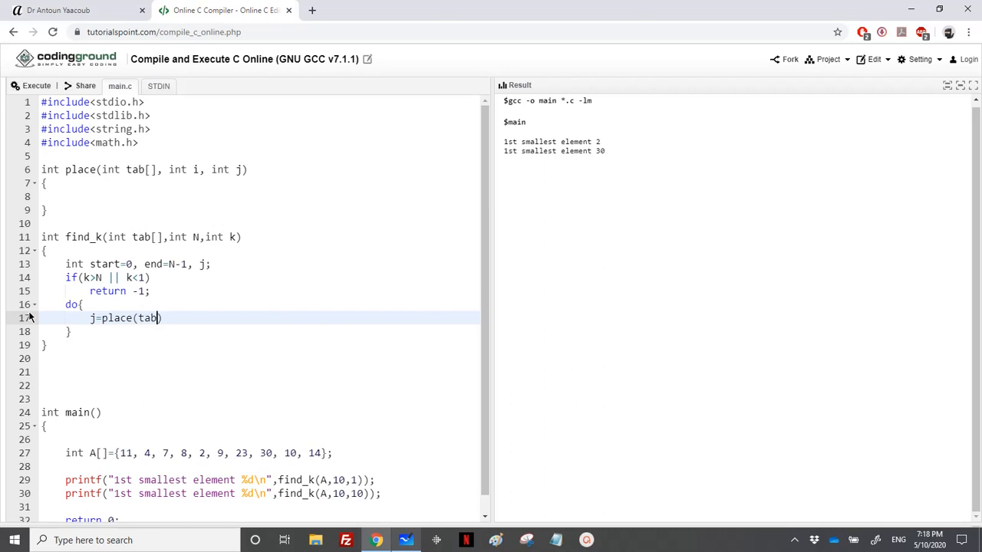
{"action": "type", "text": ", s"}
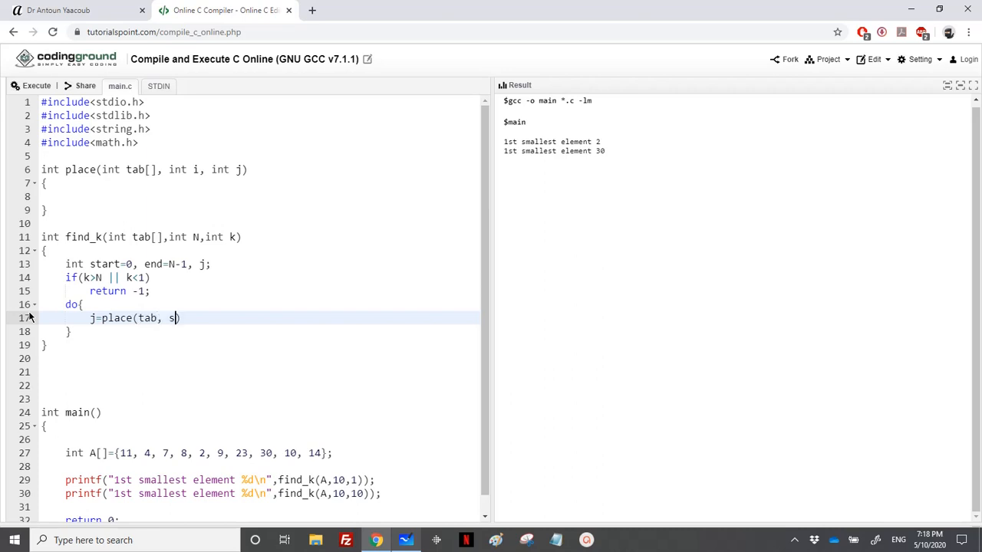
{"action": "type", "text": "tart, end)"}
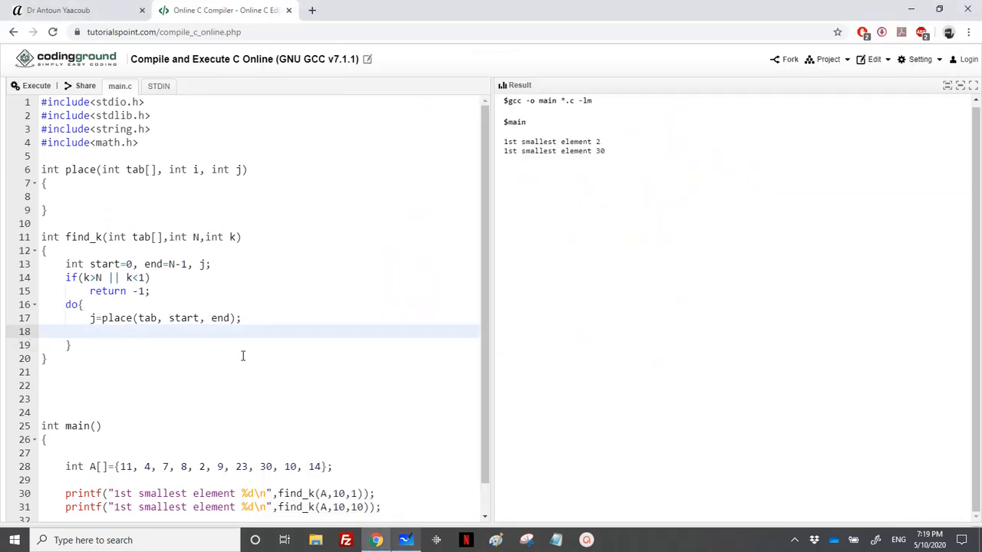
- Narrow the range: if(j>k-1) end=j-1; else if(j<k-1) start=j+1;
{"action": "type", "text": "if()"}
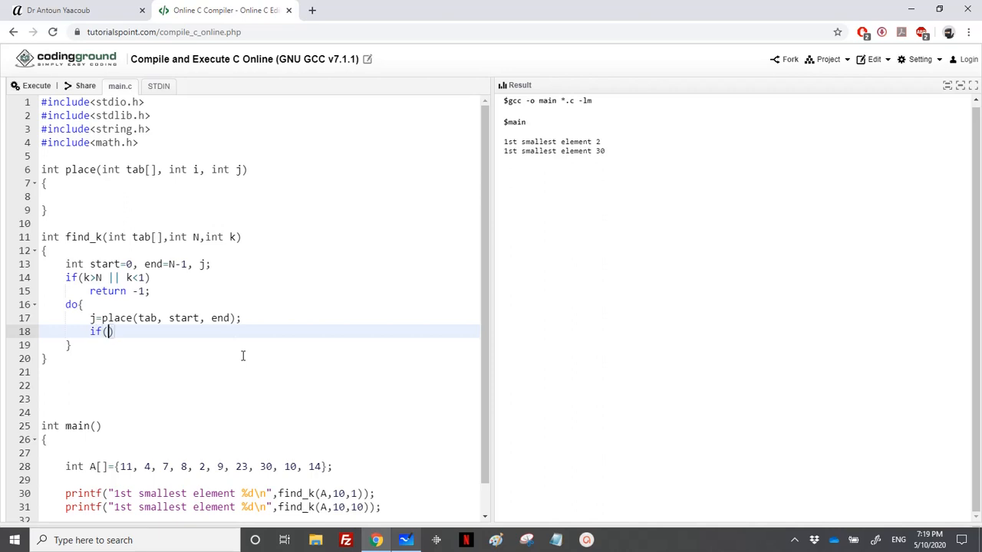
{"action": "type", "text": "j>k-1"}
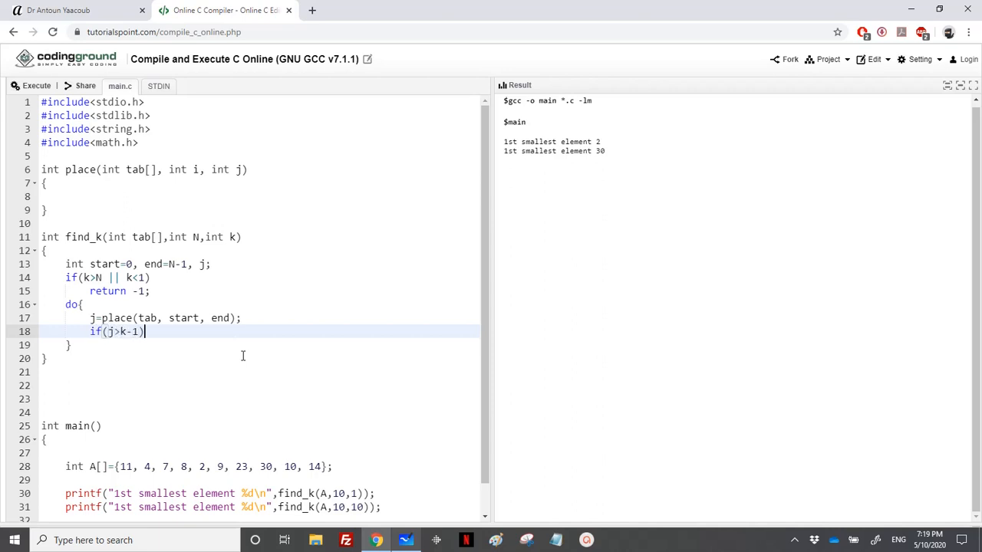
{"action": "type", "text": "end="}
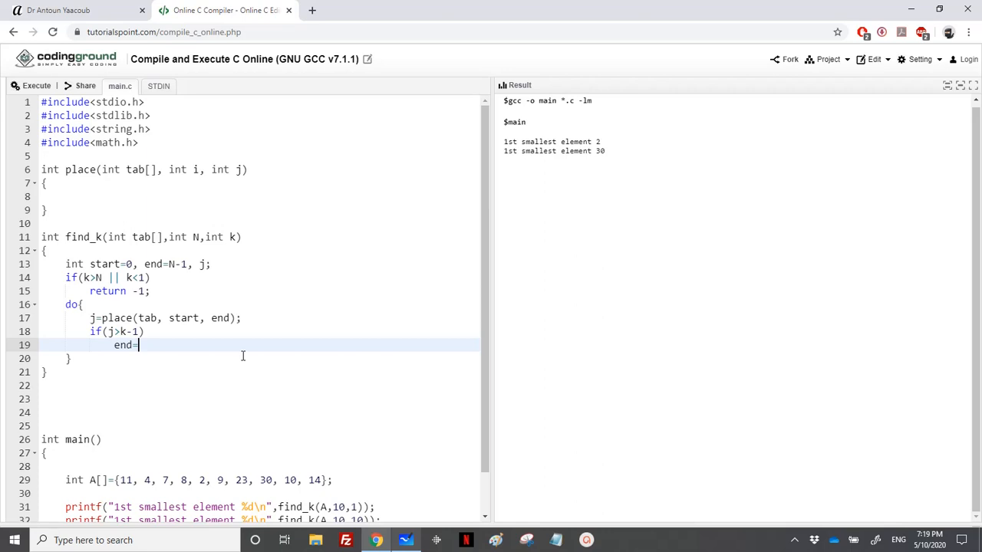
{"action": "type", "text": "j-"}
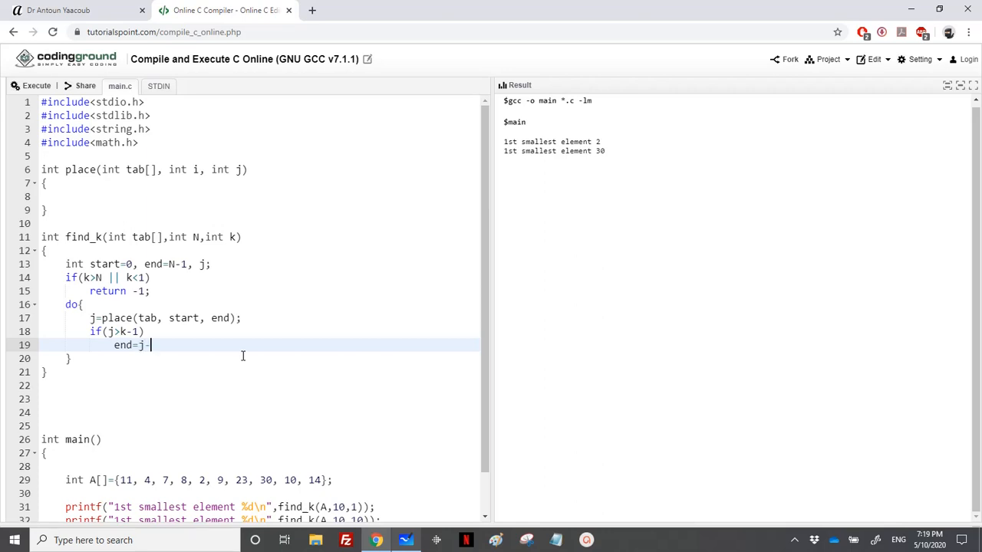
{"action": "type", "text": "-1;"}
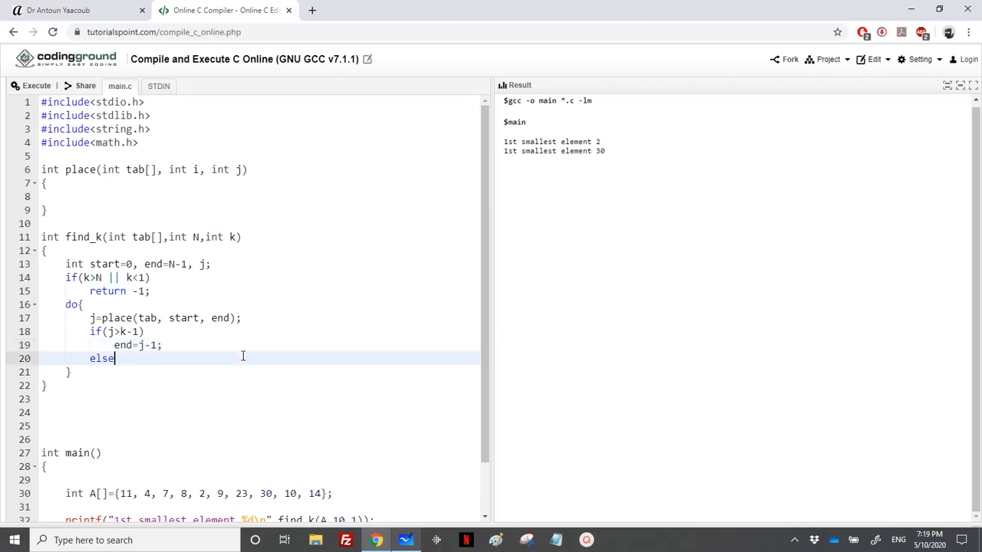
{"action": "key", "text": "Enter"}
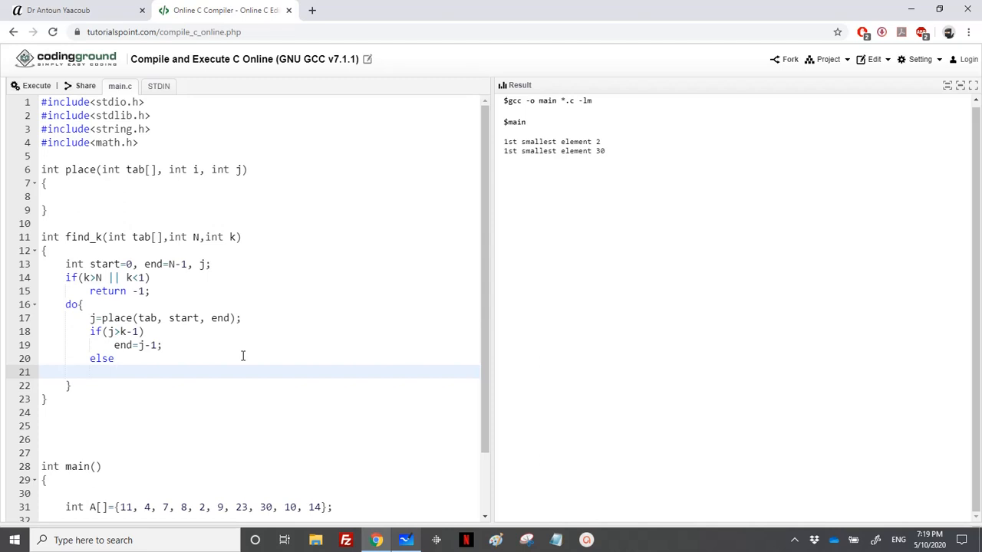
{"action": "type", "text": "if(j)"}
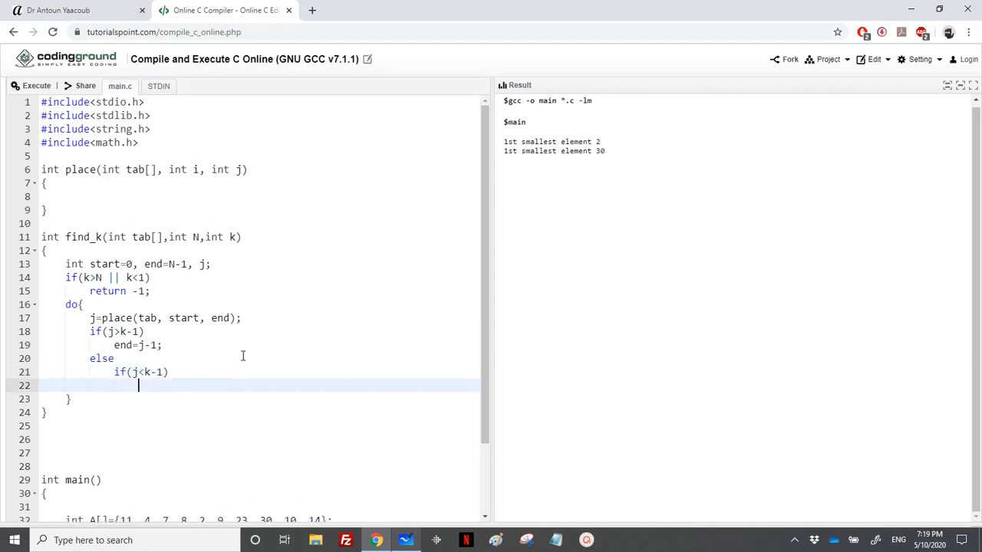
{"action": "type", "text": "start"}
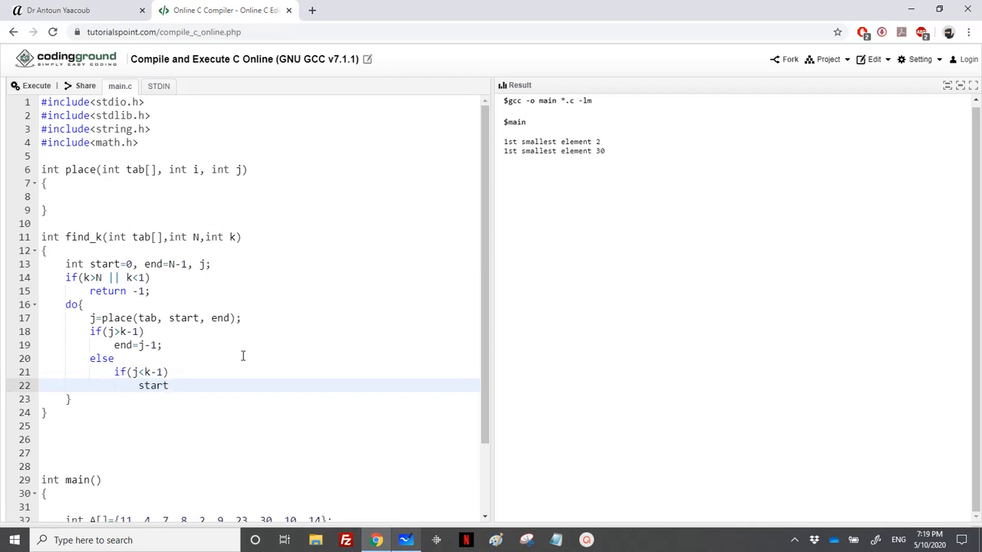
{"action": "type", "text": "=j+1;"}
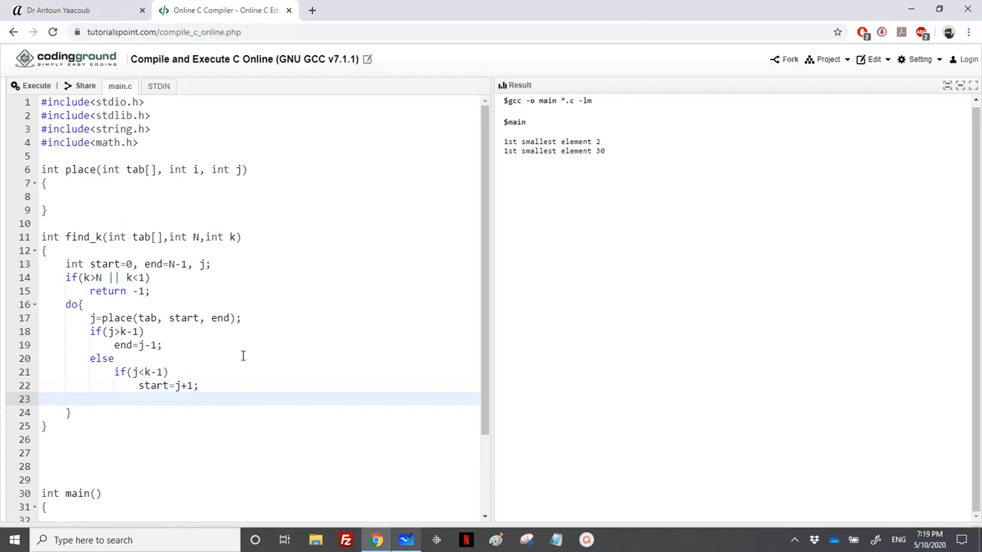
- Add the final else branch returning tab[j]
{"action": "type", "text": "else"}
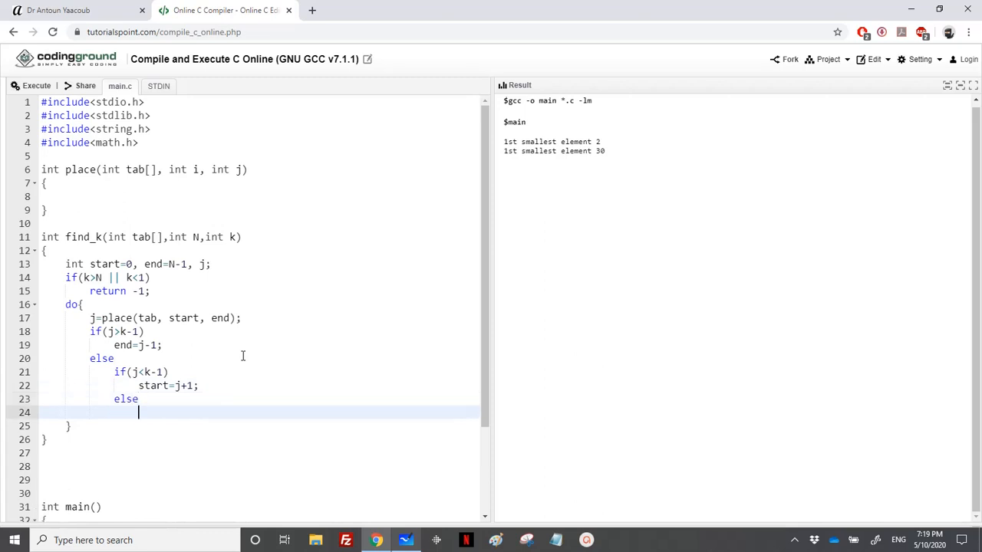
{"action": "type", "text": "retr"}
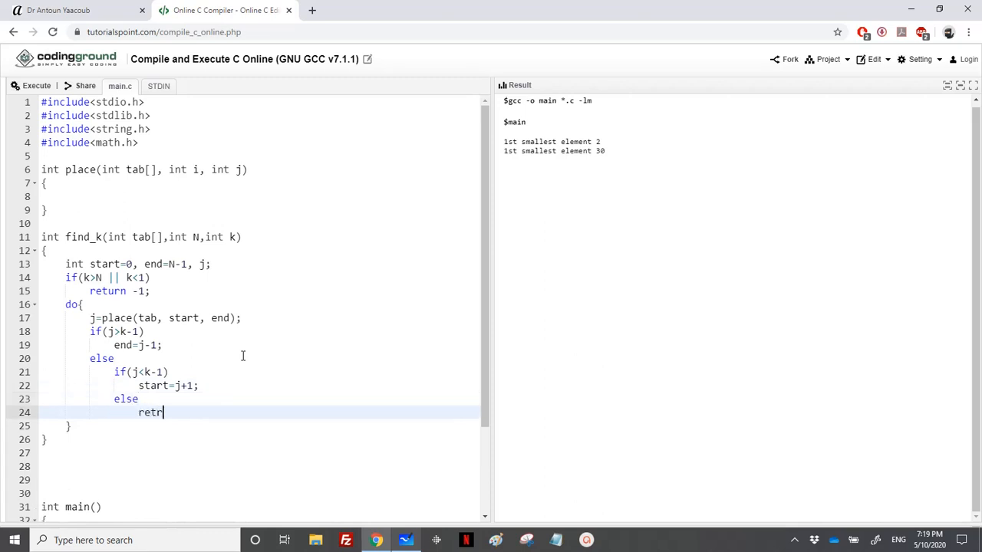
{"action": "type", "text": "urn"}
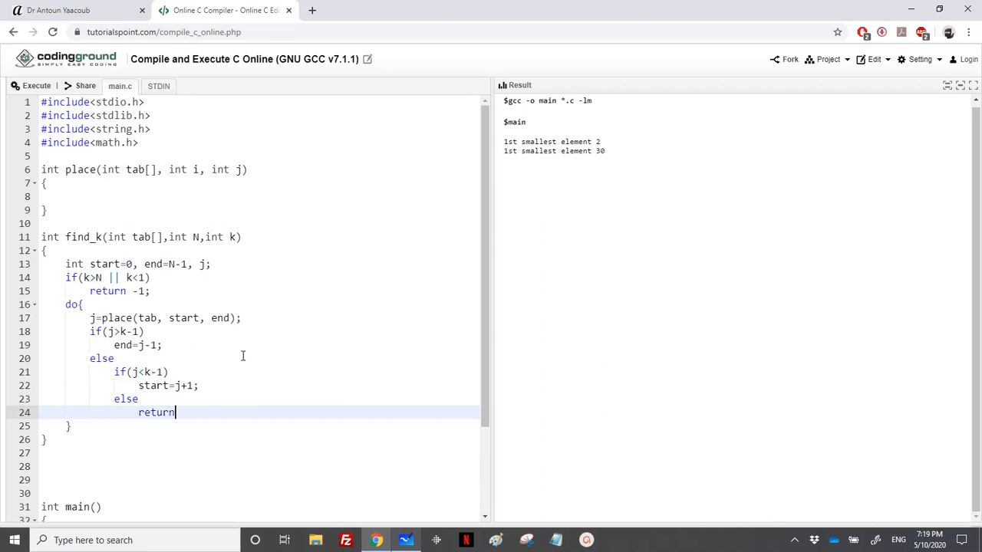
{"action": "type", "text": "y"}
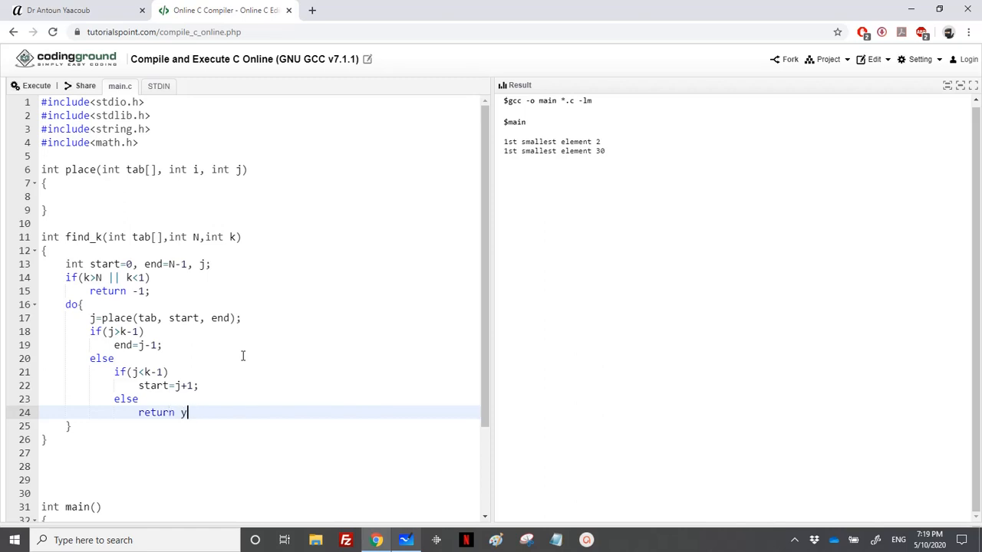
{"action": "type", "text": "tab[]"}
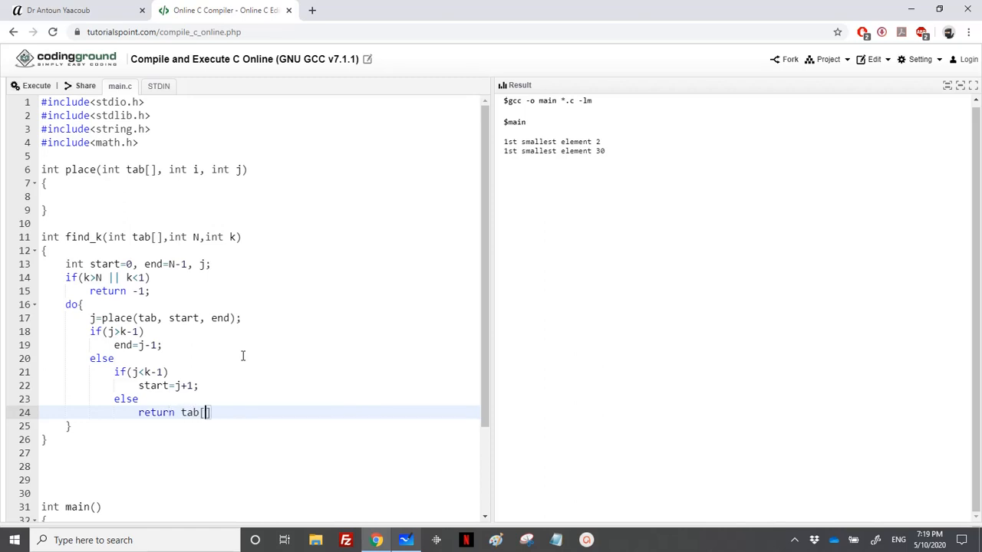
{"action": "type", "text": "j"}
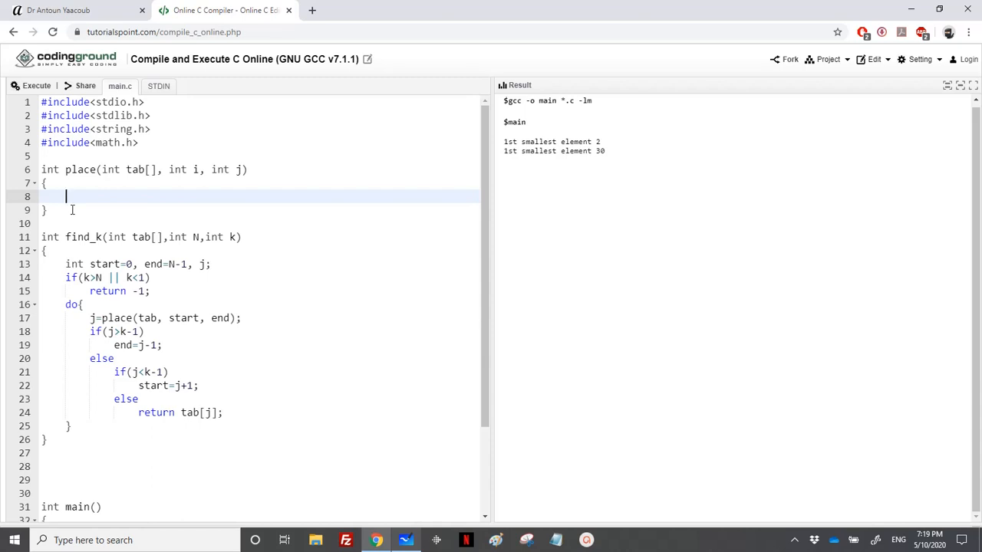
- In place, declare int k, l, aux; and initialise l=i+1; k=j;
{"action": "type", "text": "int k, l, au"}
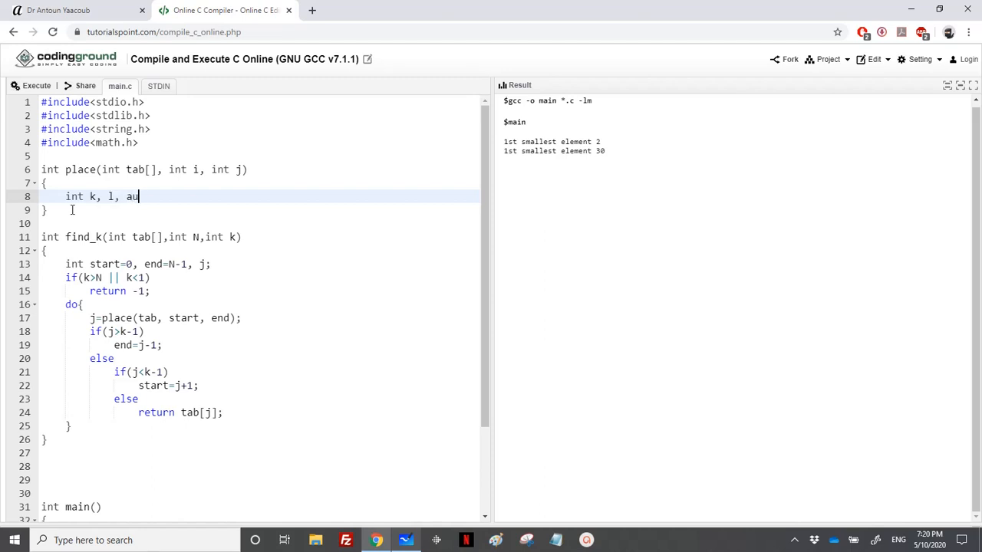
{"action": "type", "text": "x;"}
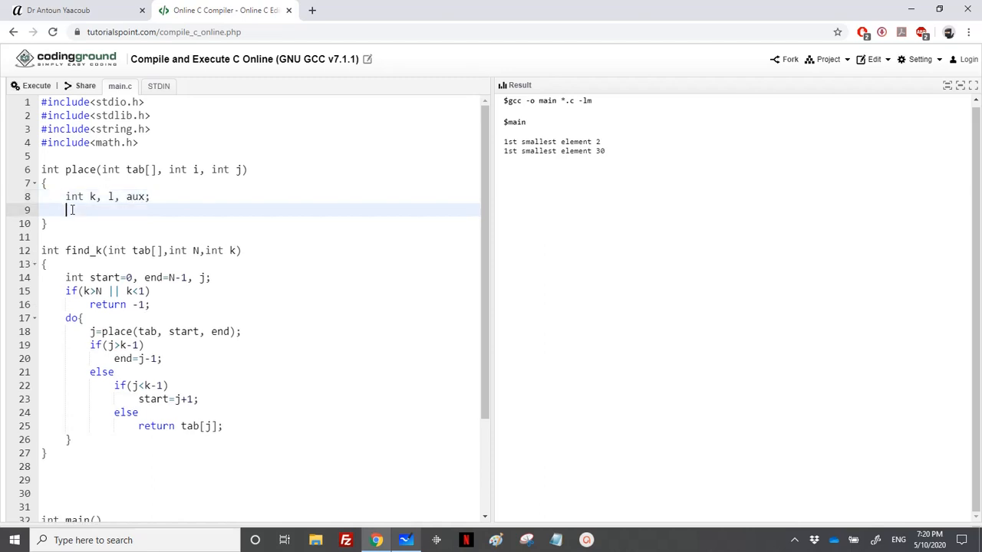
{"action": "type", "text": "l=j+1"}
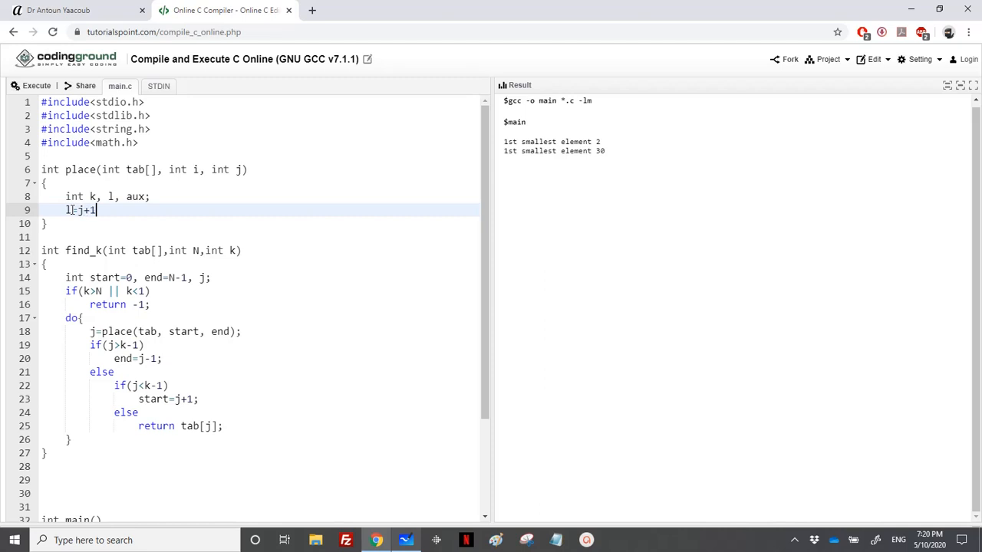
{"action": "type", "text": ";"}
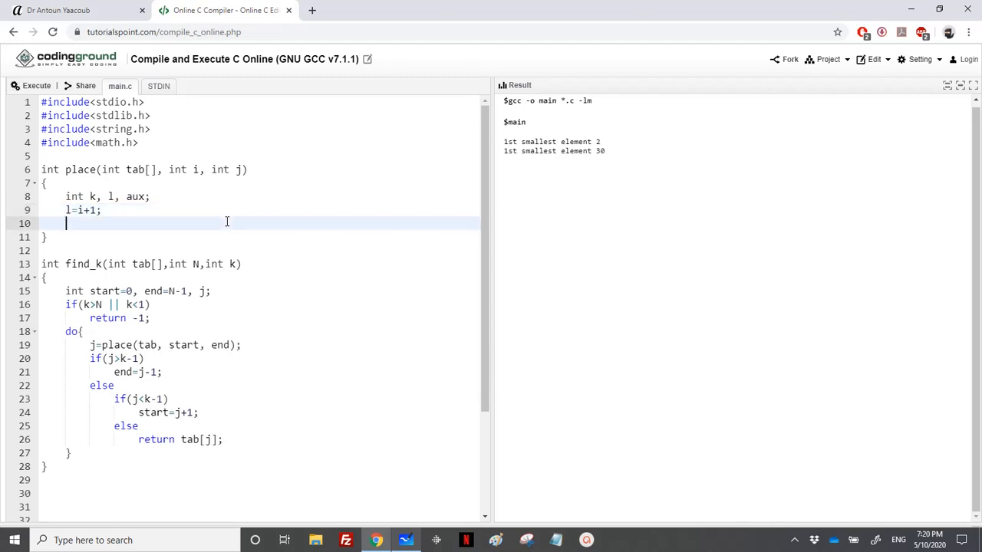
{"action": "type", "text": "k=j"}
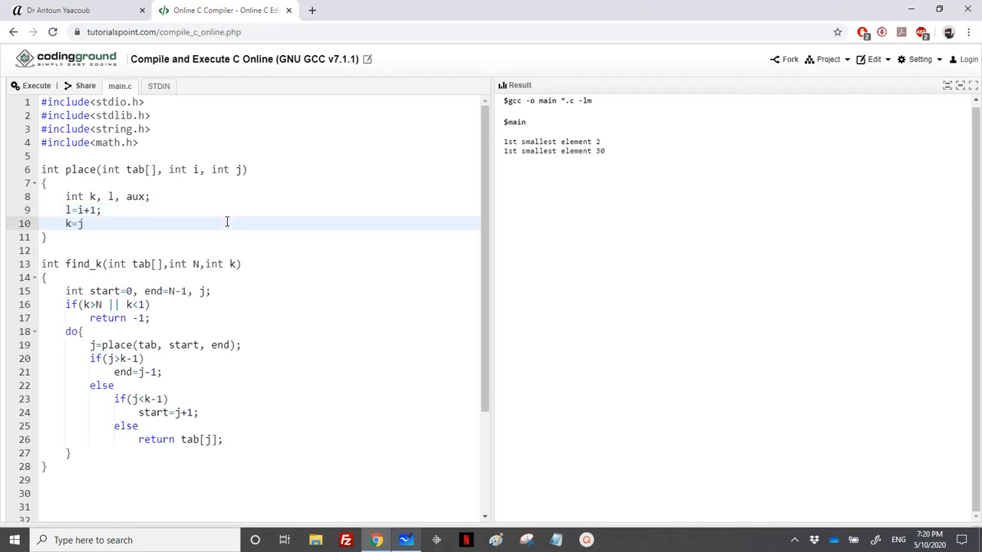
- Open while(l<=k) with the inner loop while(tab[k]>tab[i]) k--;
{"action": "type", "text": "wh"}
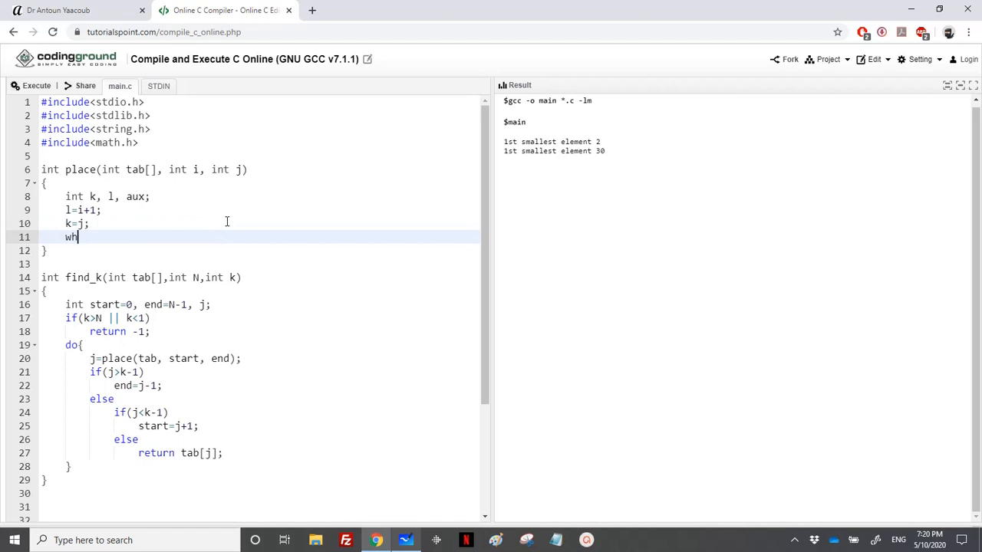
{"action": "type", "text": "ile()"}
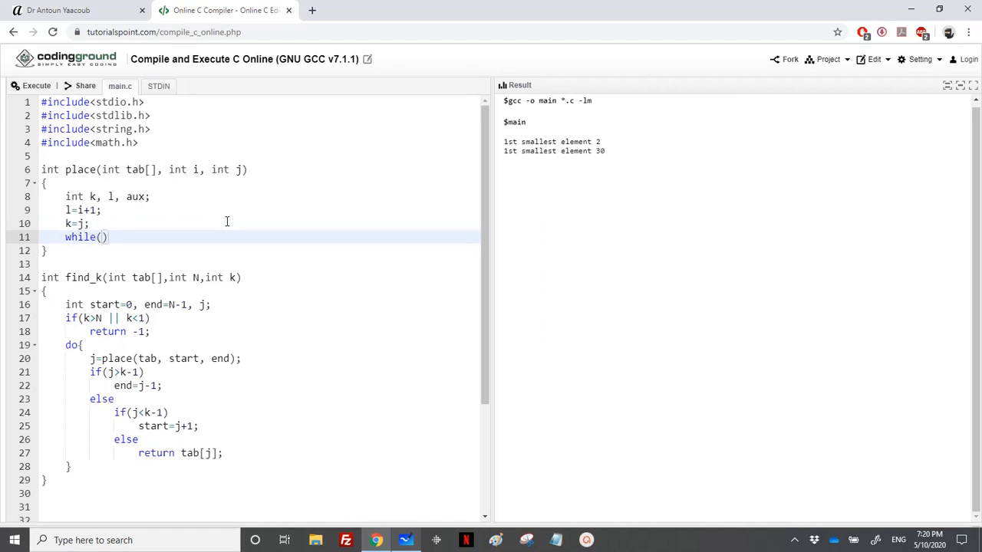
{"action": "type", "text": "l<=k"}
{"action": "type", "text": "{"}
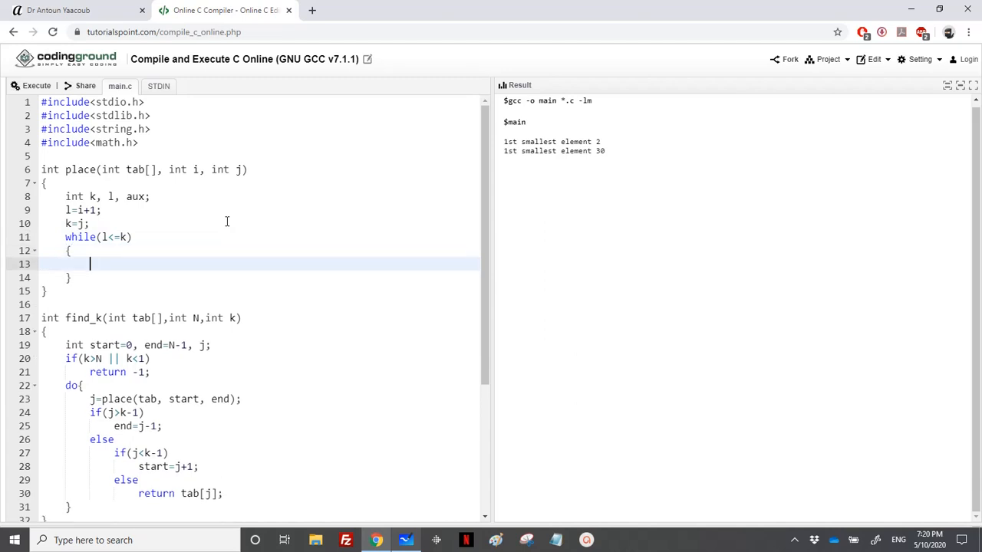
{"action": "type", "text": "while"}
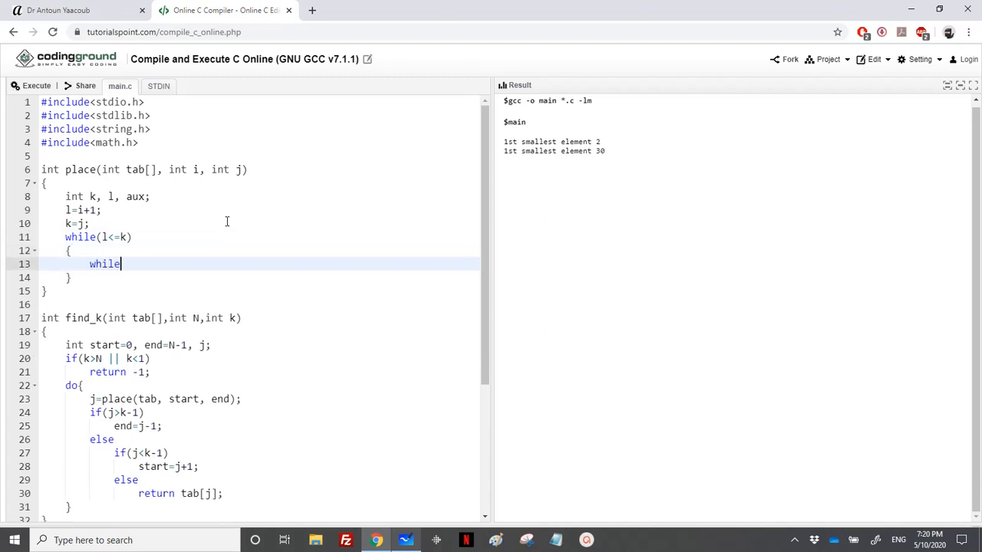
{"action": "type", "text": "()"}
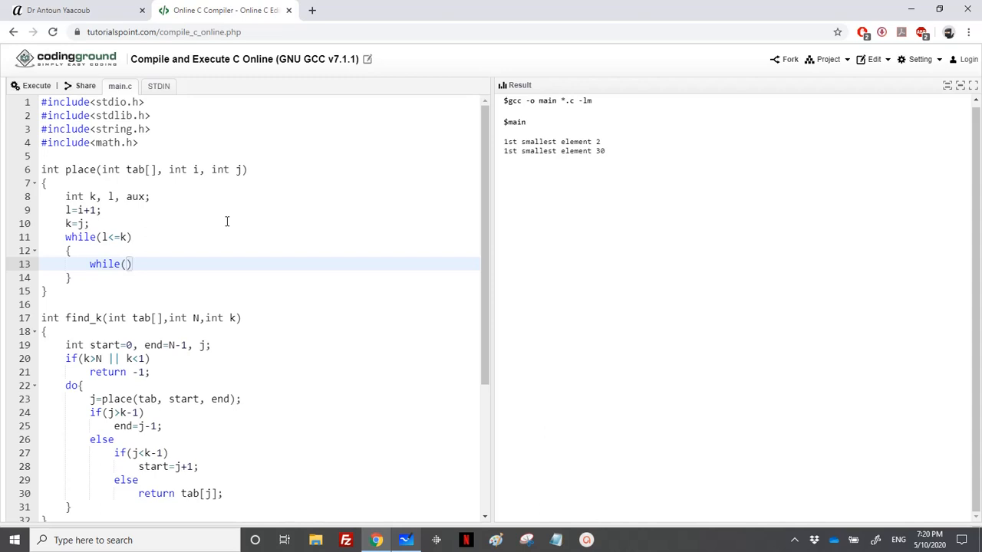
{"action": "type", "text": "tab"}
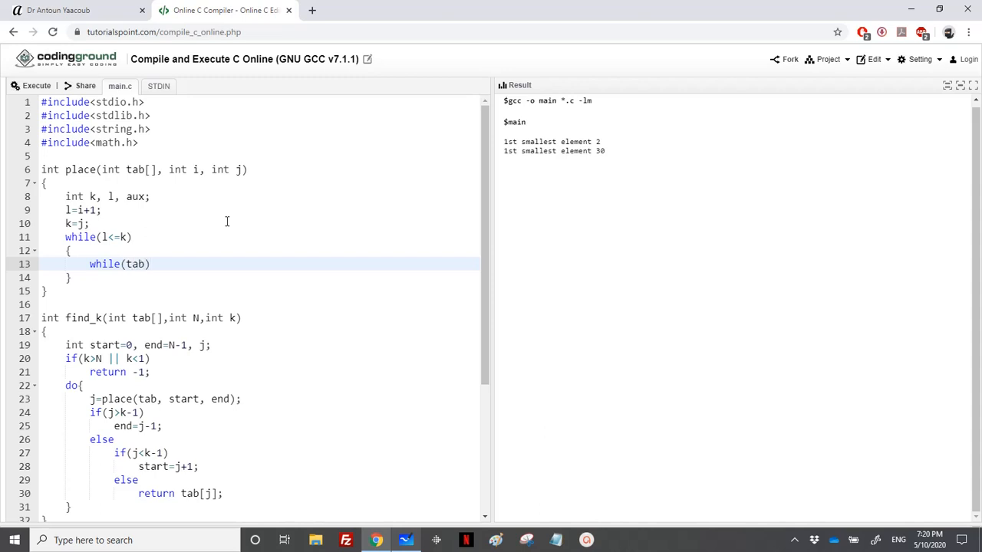
{"action": "type", "text": "["}
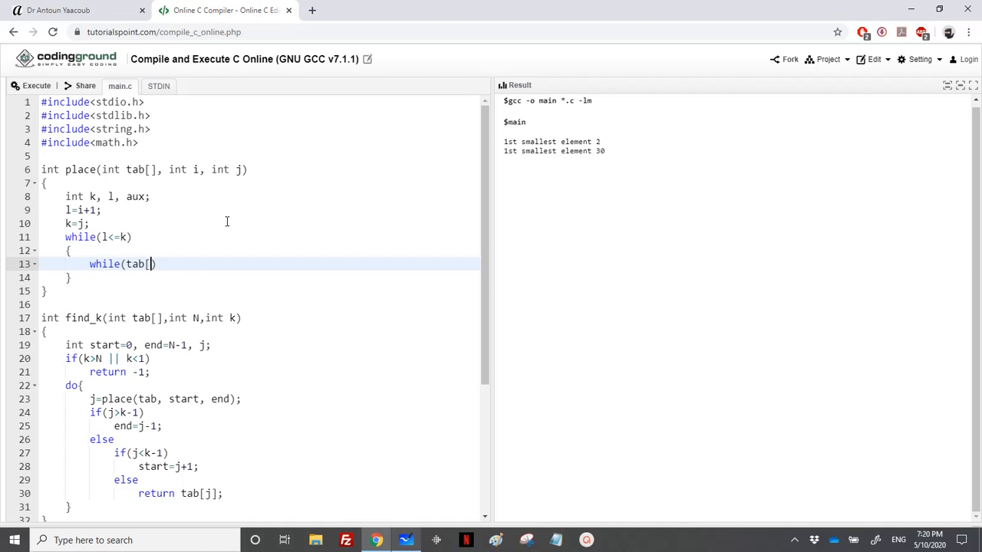
{"action": "type", "text": "k]"}
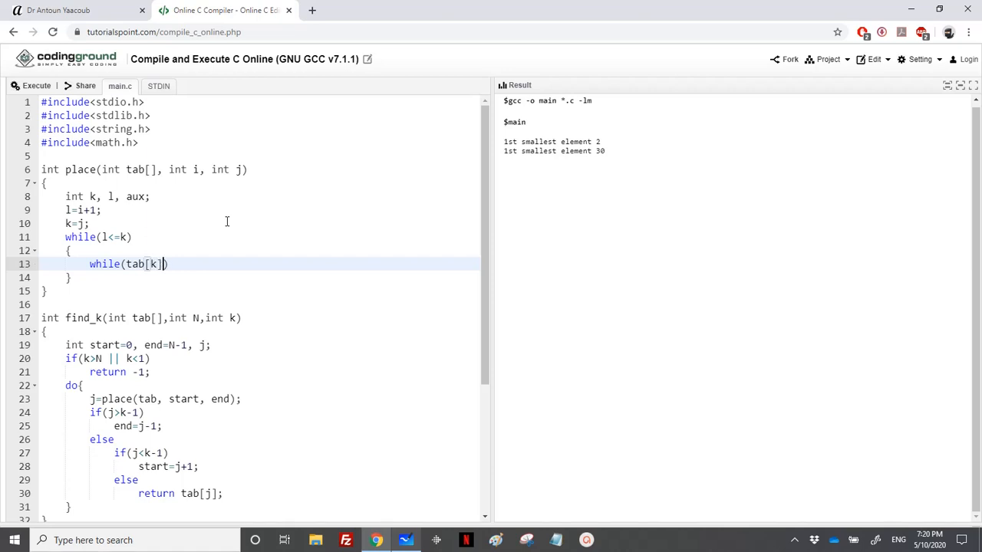
{"action": "type", "text": ">tab[i]"}
{"action": "type", "text": "k--;"}
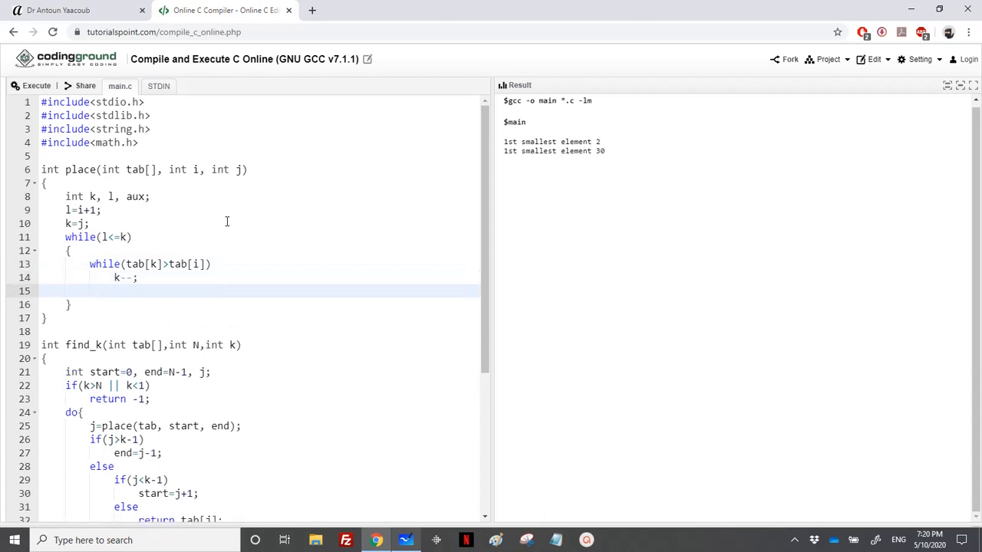
- Add the second inner loop while(tab[l]<=tab[i]) l++;
{"action": "type", "text": "while"}
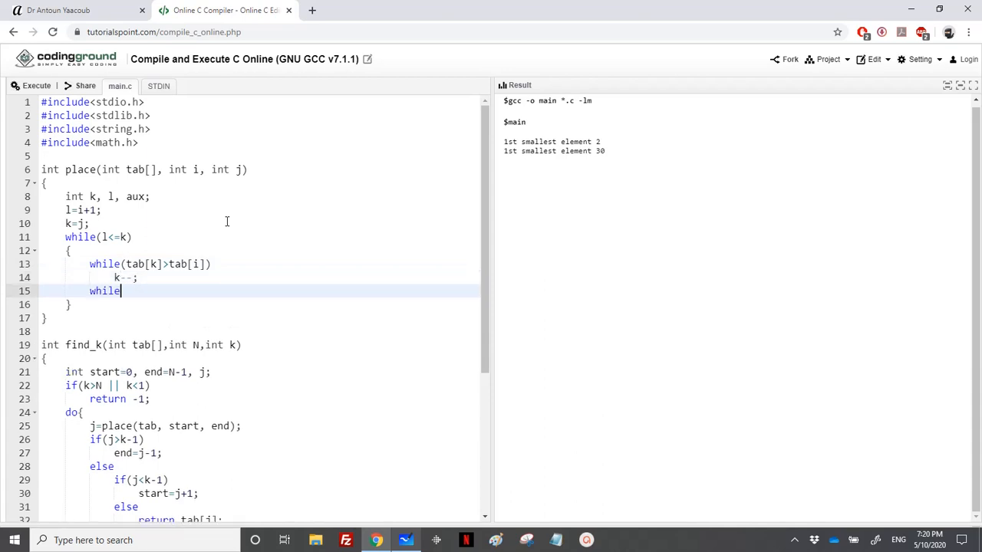
{"action": "type", "text": "(tab"}
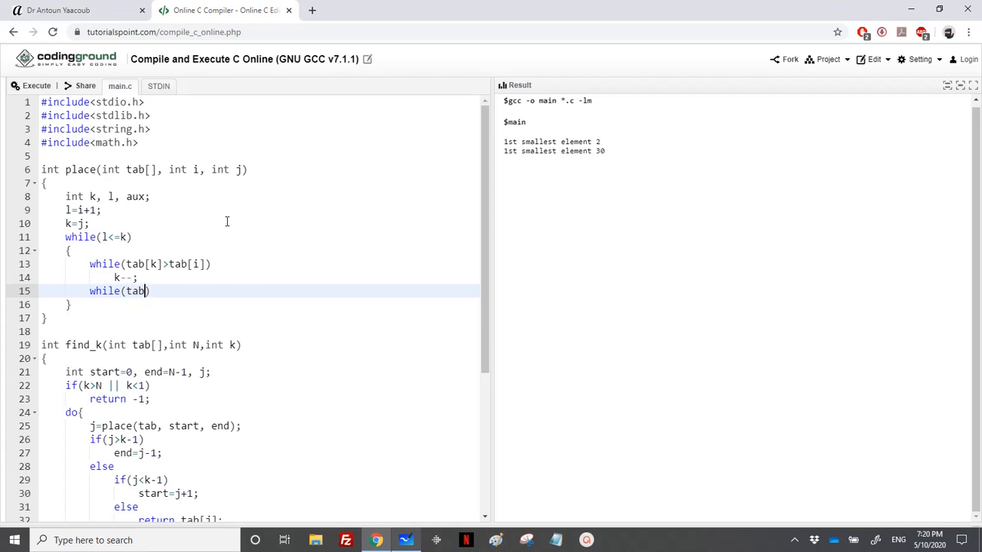
{"action": "type", "text": "[l]"}
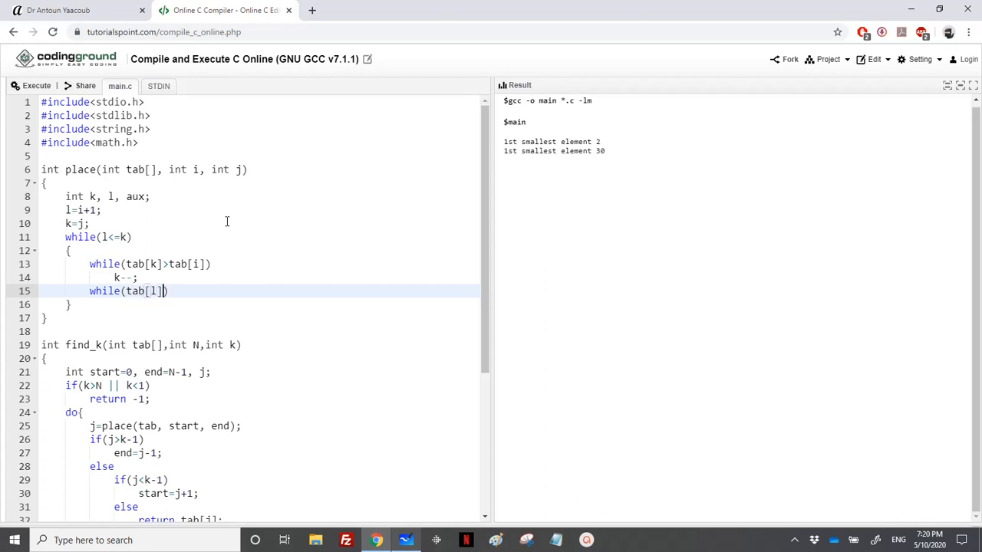
{"action": "type", "text": "<"}
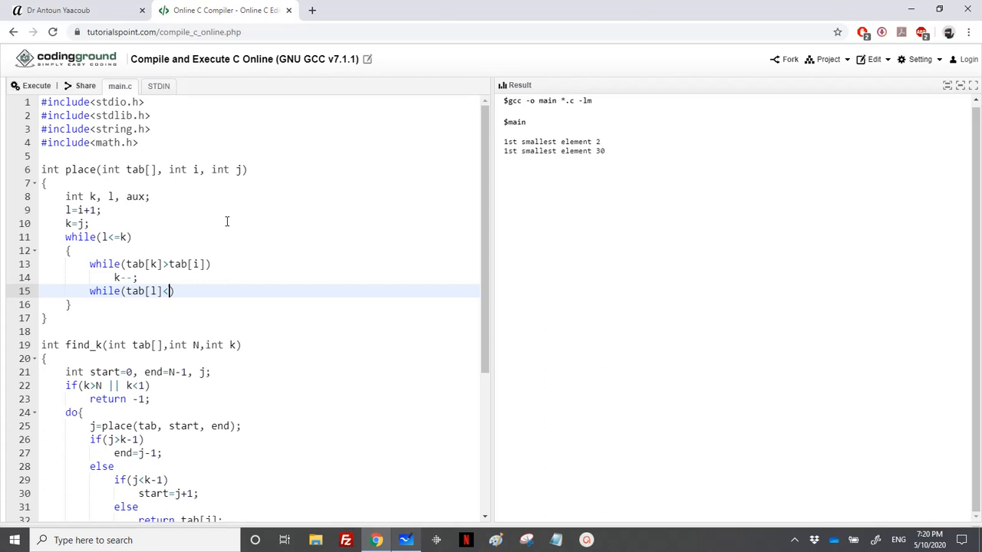
{"action": "type", "text": "=tab"}
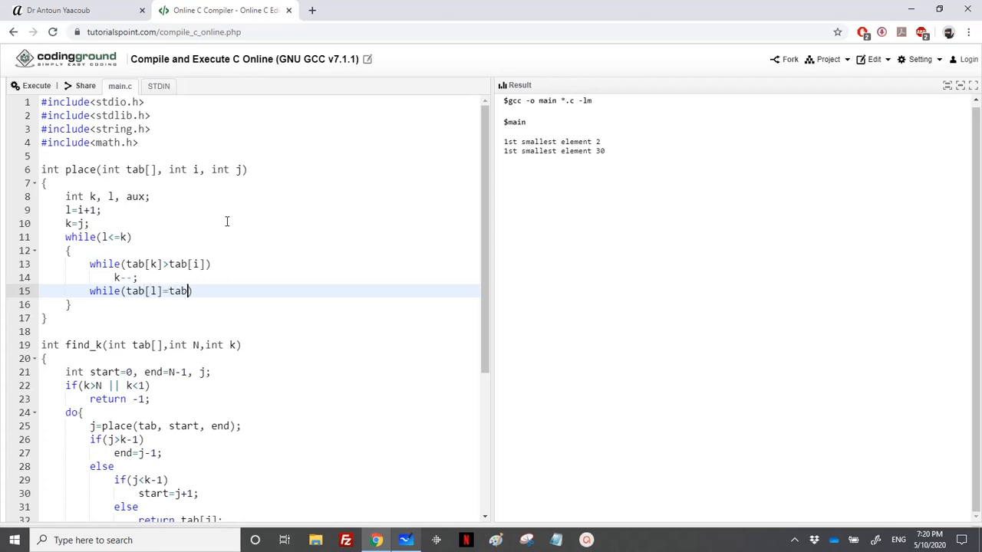
{"action": "type", "text": "i]"}
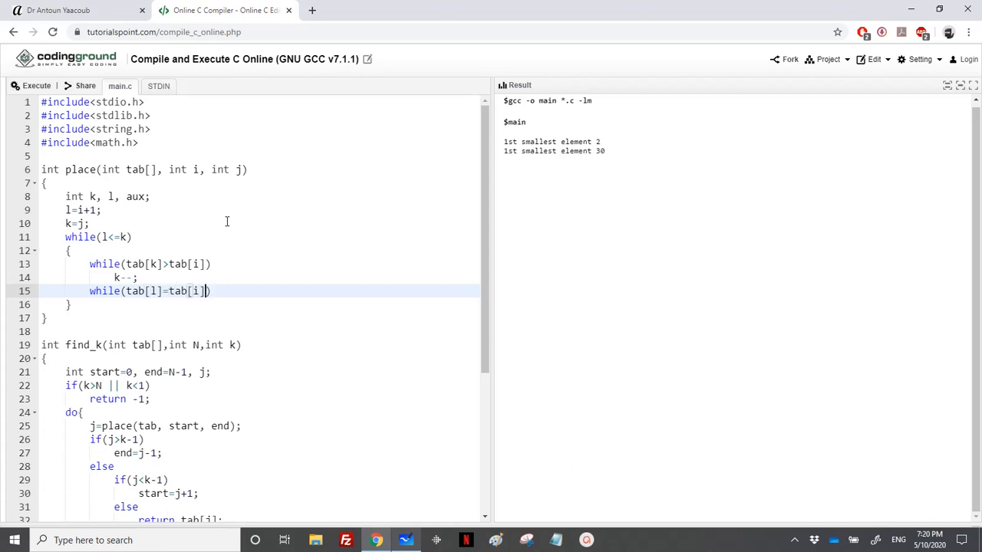
{"action": "type", "text": "l++;"}
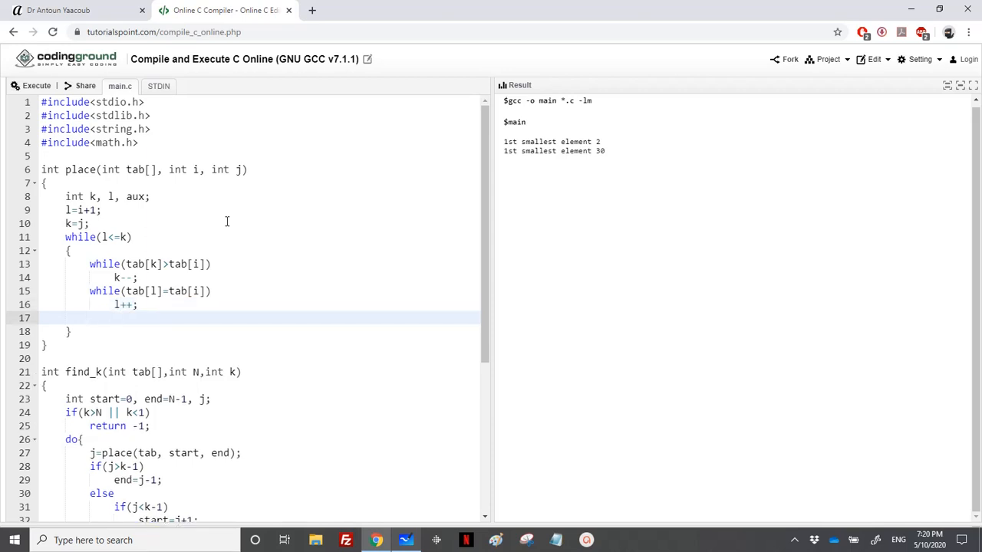
- Inside if(l<k), swap tab[l] and tab[k] via aux and increment l
{"action": "type", "text": "if("}
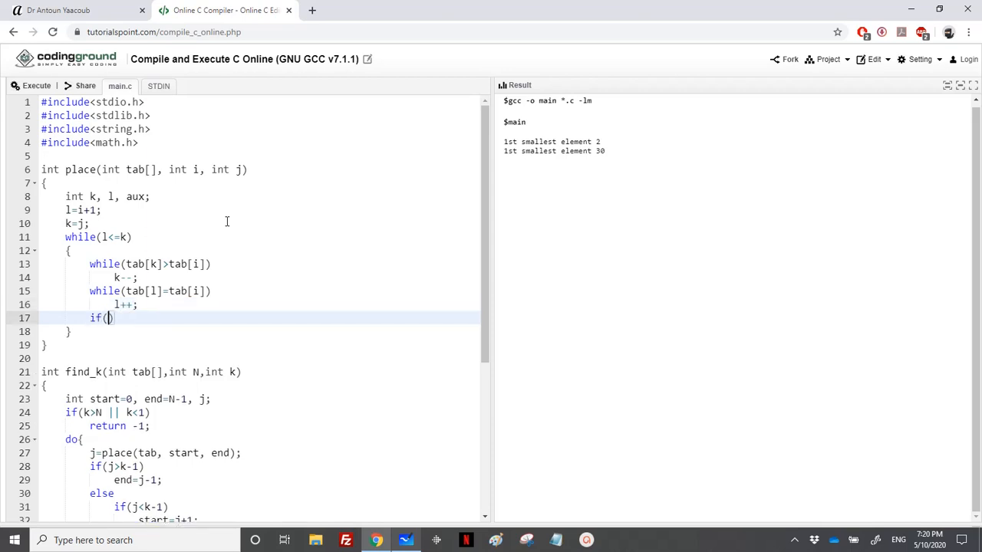
{"action": "type", "text": "l<k"}
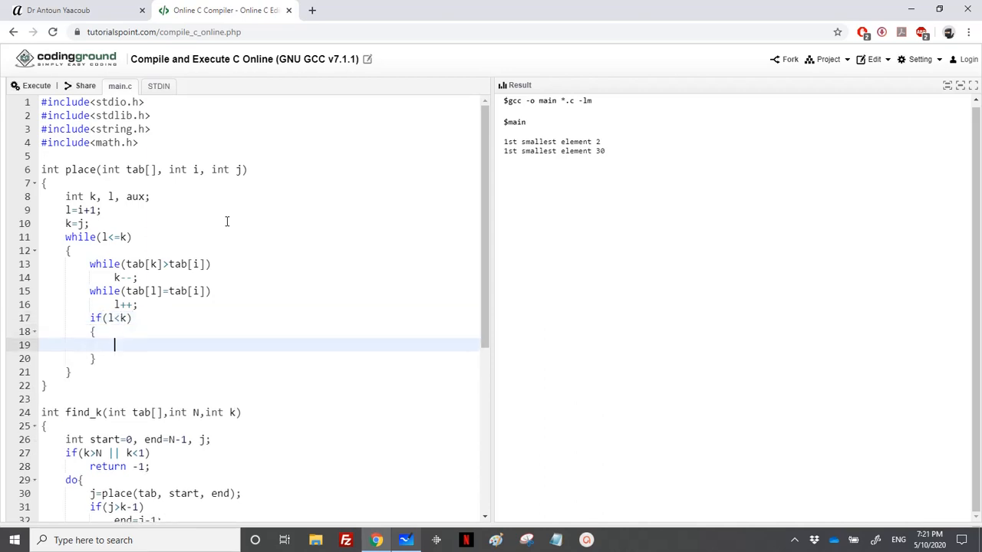
{"action": "type", "text": "aux="}
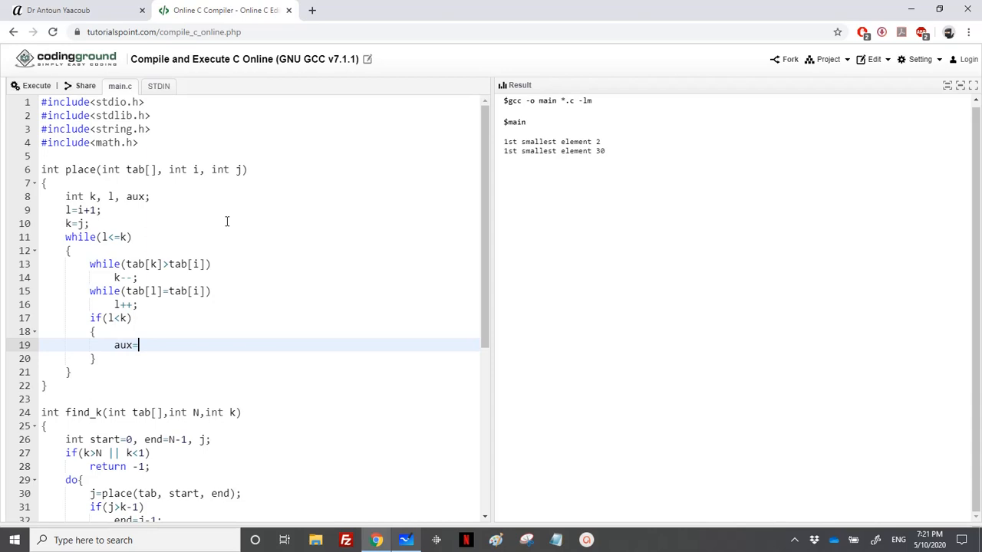
{"action": "type", "text": "tab[]"}
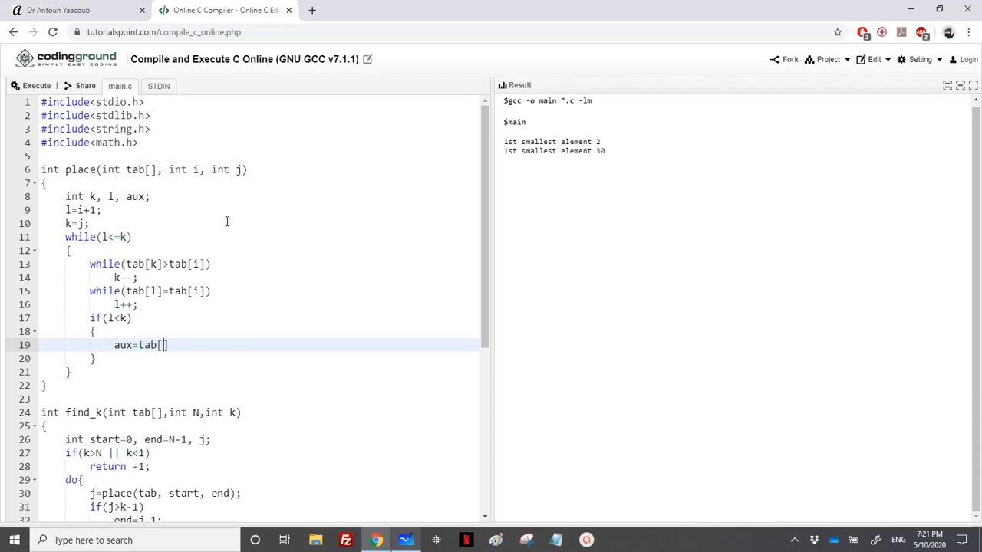
{"action": "type", "text": "l];"}
{"action": "type", "text": "tab[l]=tab"}
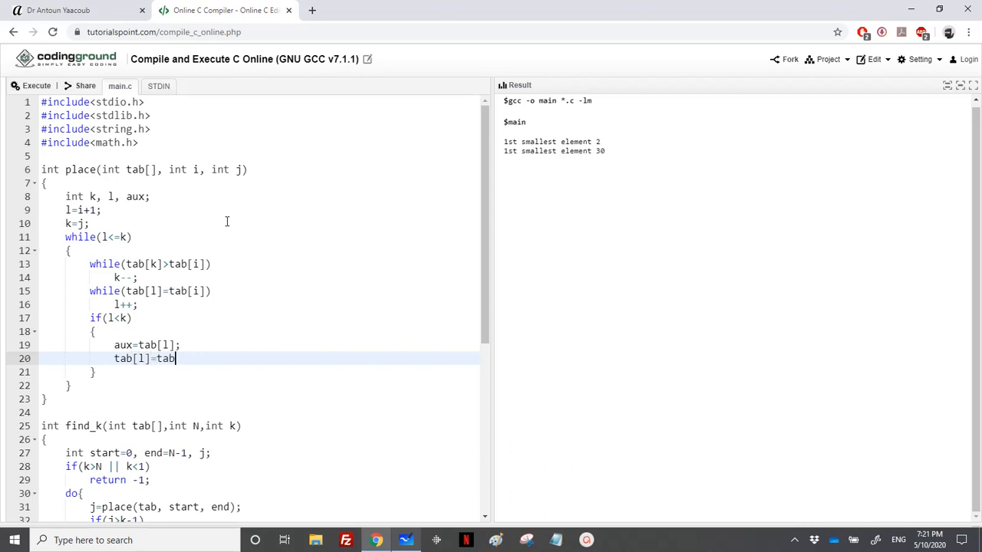
{"action": "type", "text": "[k];"}
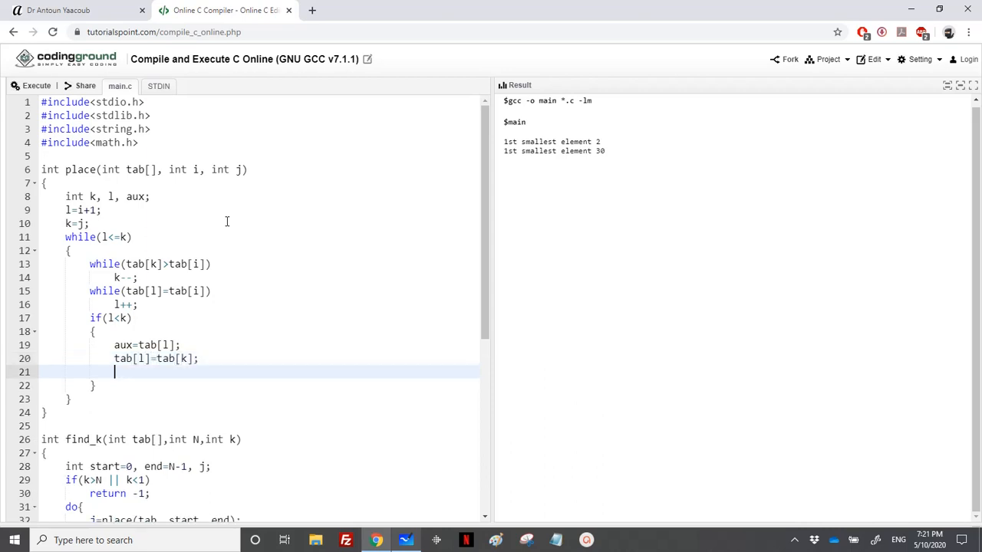
{"action": "type", "text": "tab[k]"}
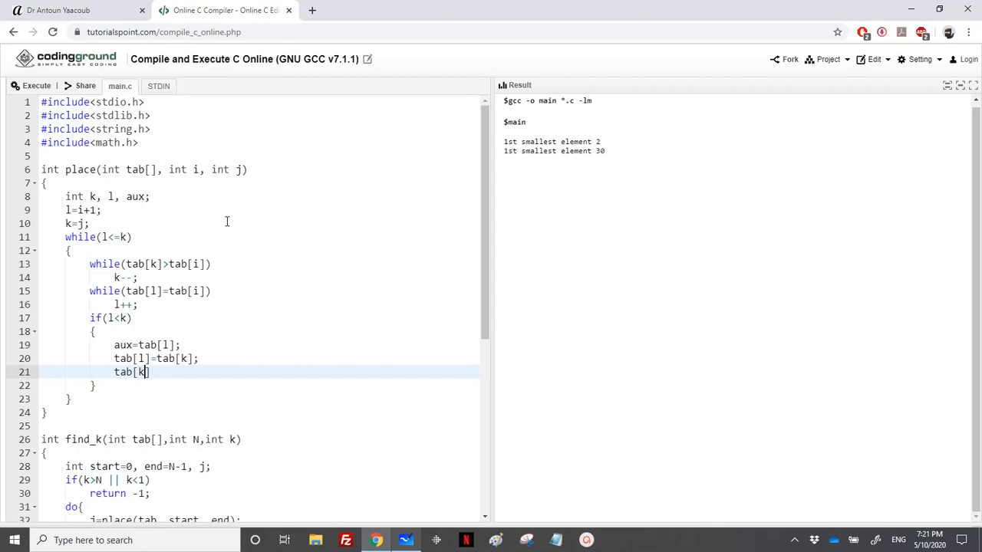
{"action": "type", "text": "-a"}
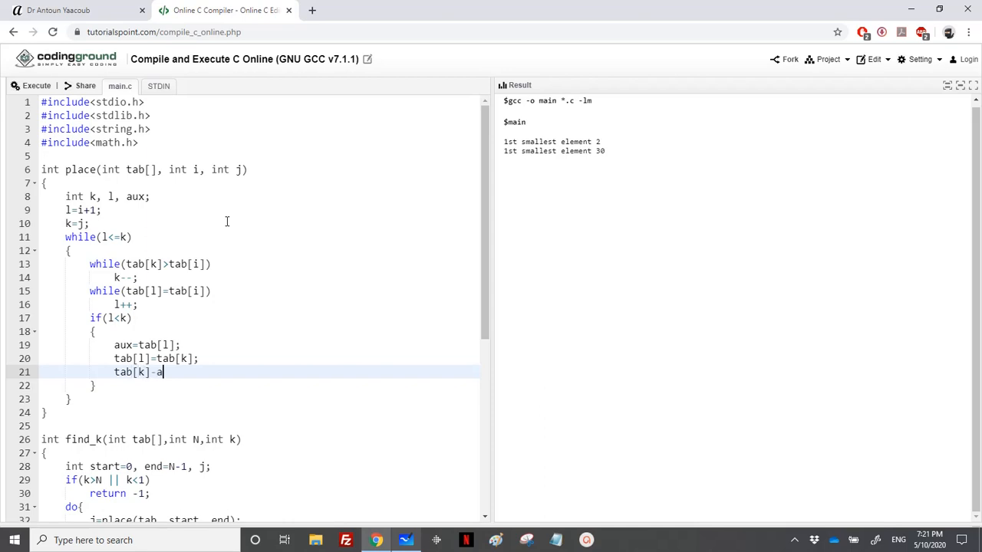
{"action": "type", "text": "=u"}
{"action": "type", "text": "k+"}
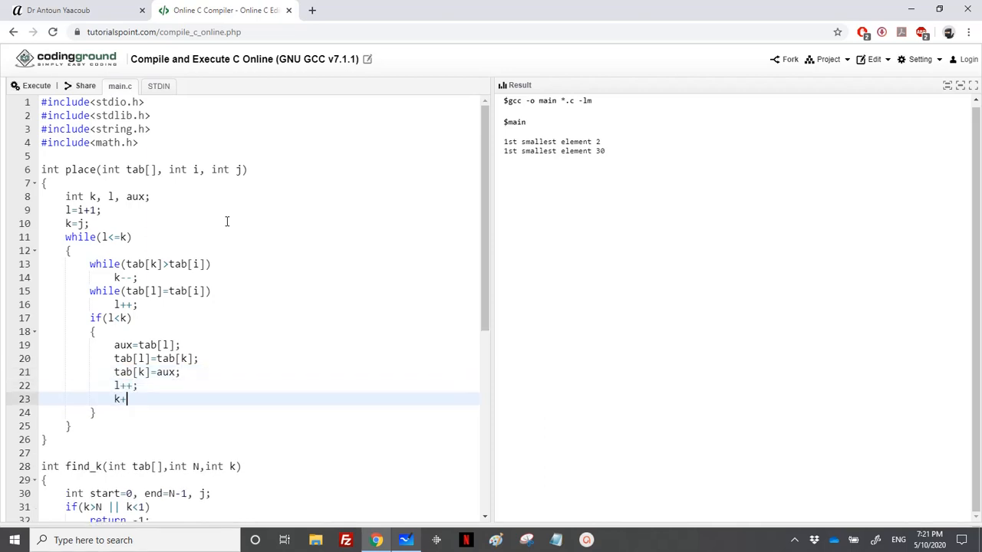
{"action": "key", "text": "Backspace"}
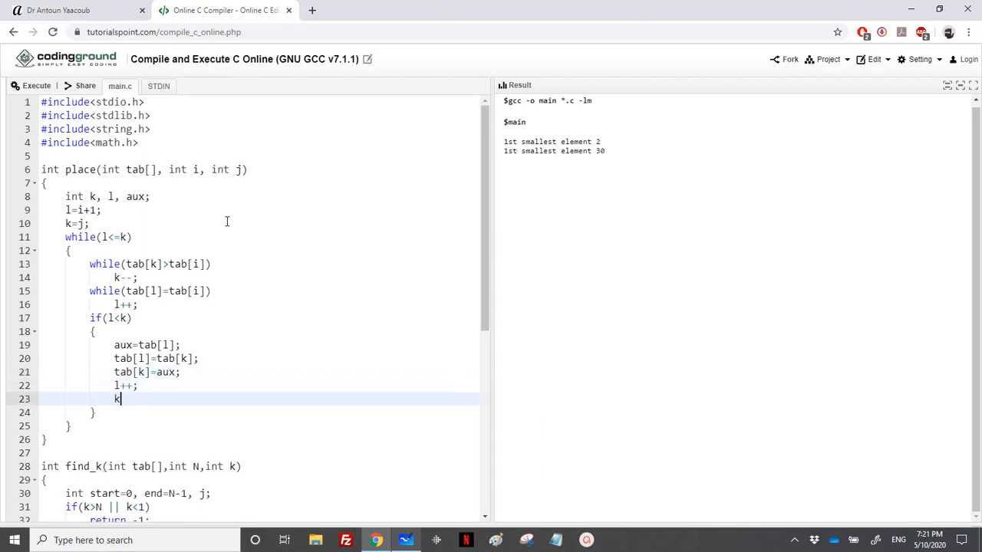
- Finish k--; then after the loop swap tab[i] with tab[k] through aux and return k
{"action": "type", "text": "--;"}
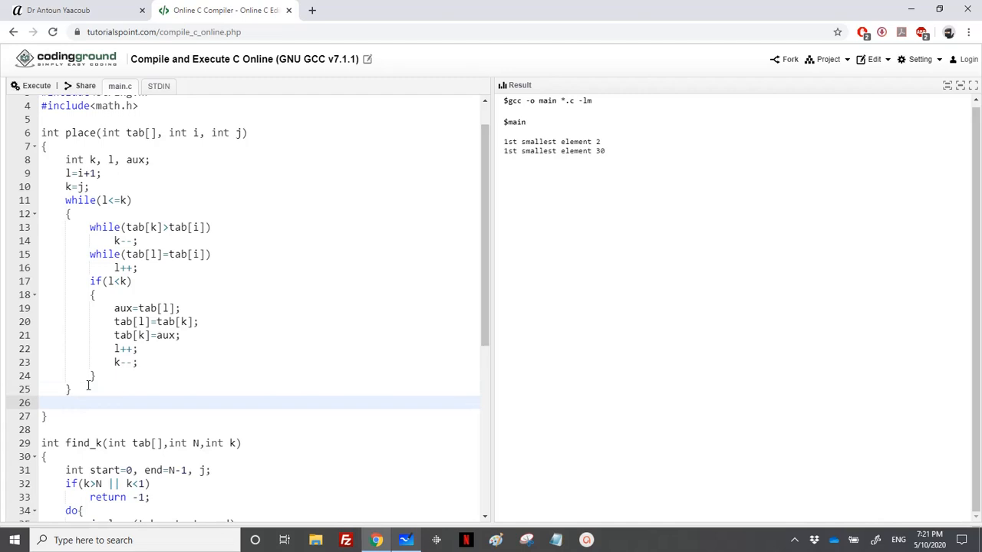
{"action": "type", "text": "au"}
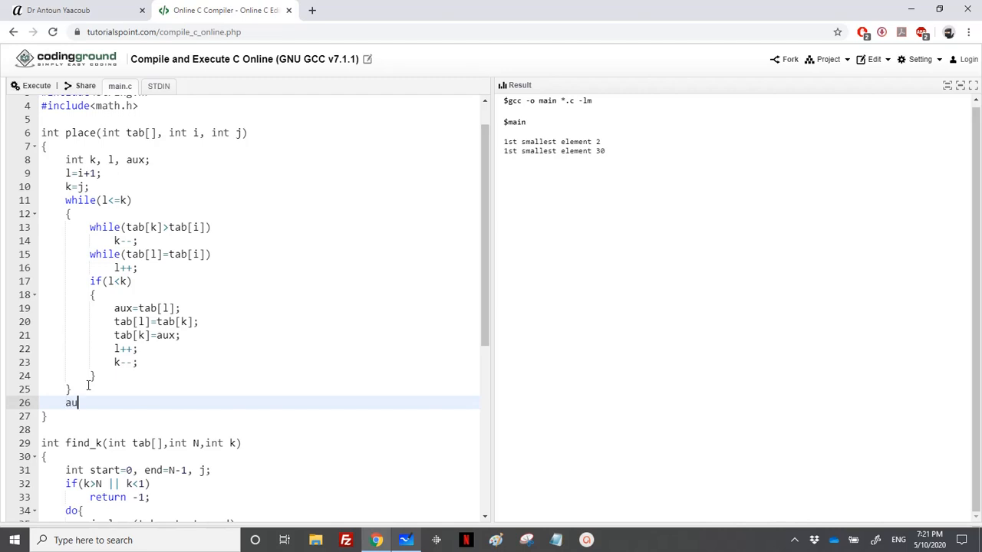
{"action": "type", "text": "x=tab[]"}
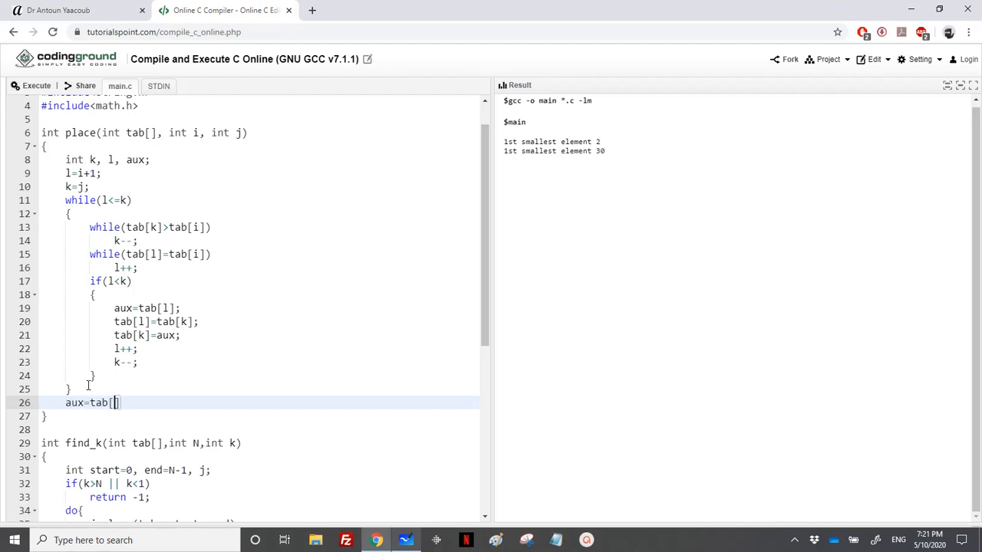
{"action": "type", "text": "i];"}
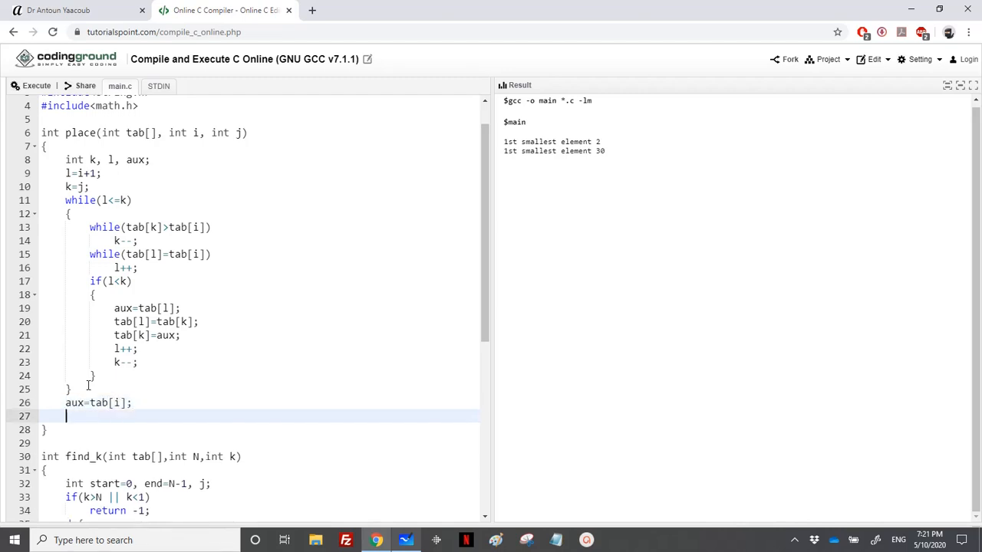
{"action": "type", "text": "tab[i]"}
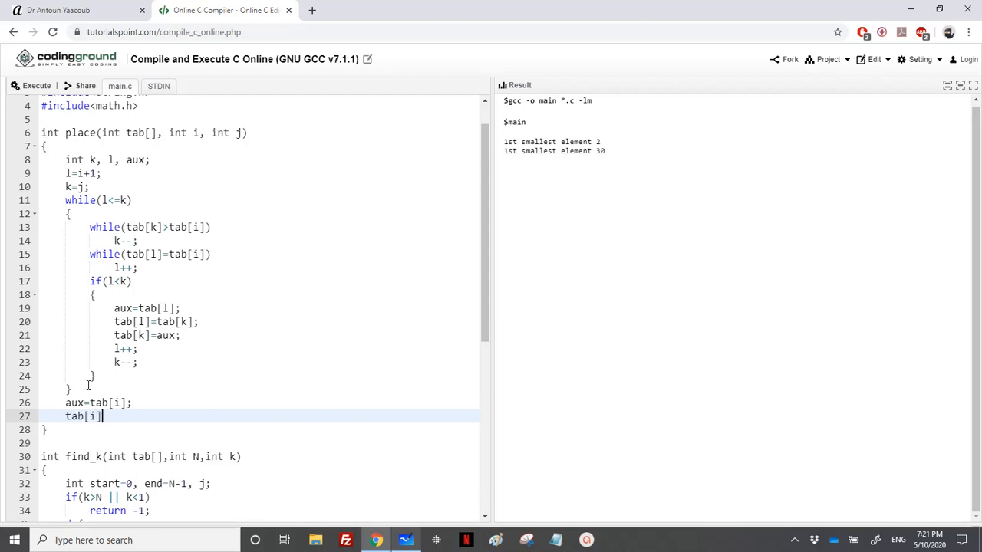
{"action": "type", "text": "="}
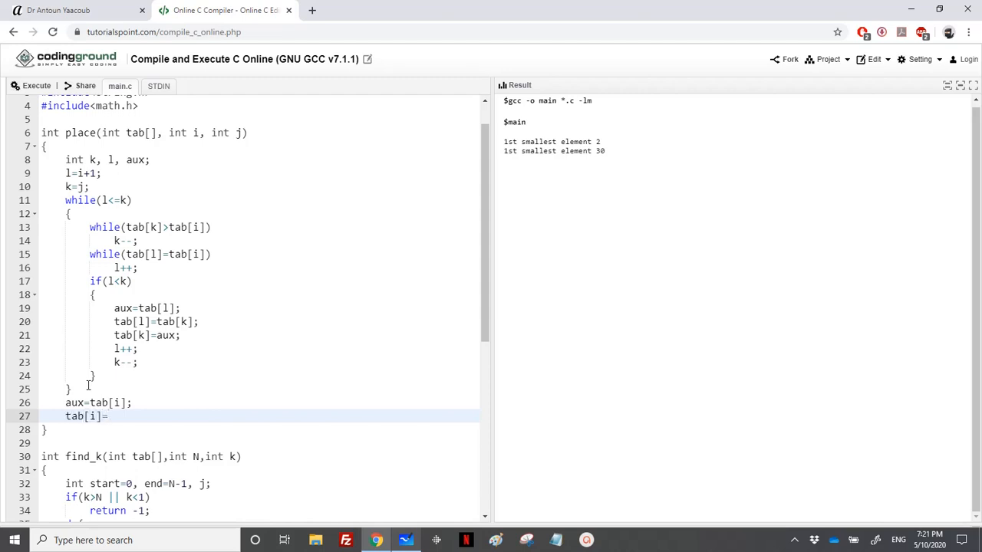
{"action": "type", "text": "tab[k];"}
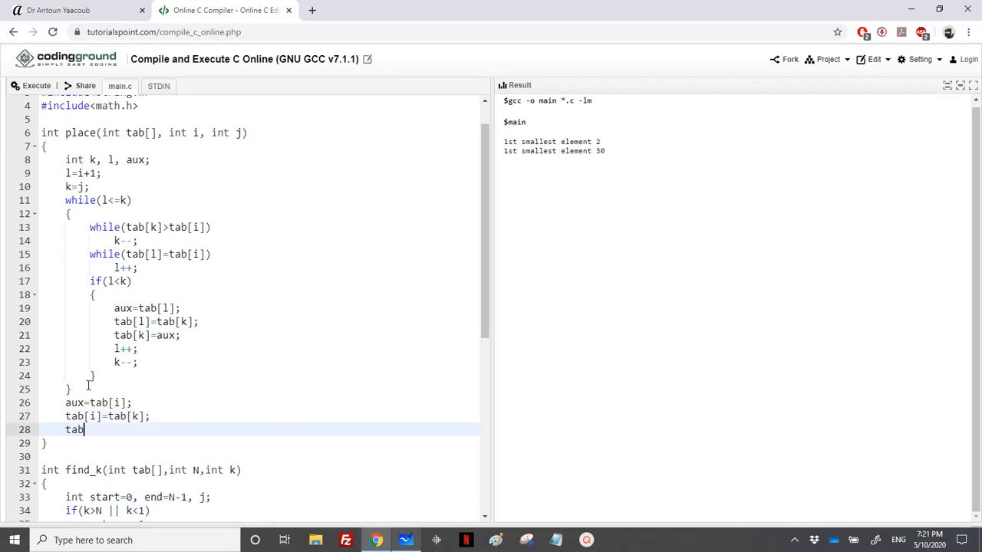
{"action": "type", "text": "[k]=aux;"}
{"action": "type", "text": "re"}
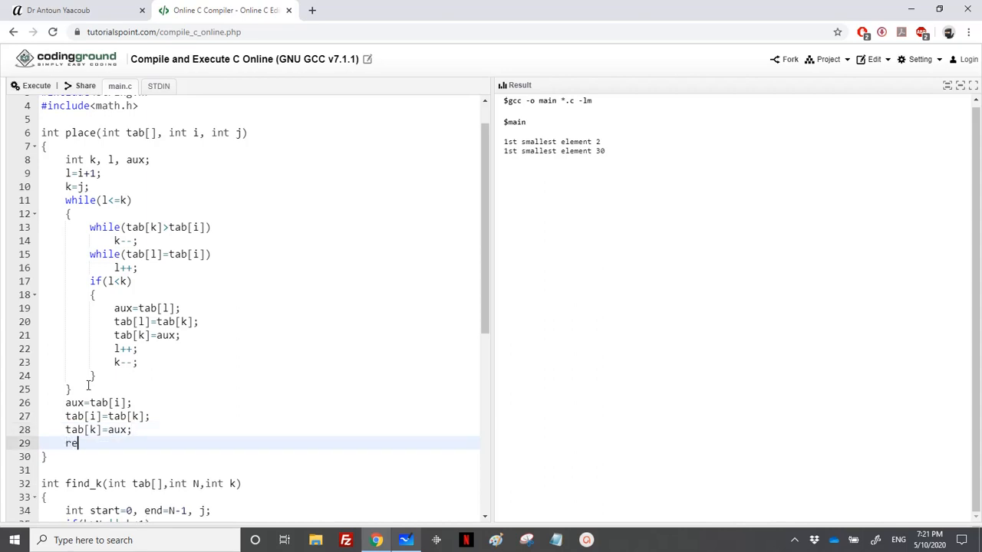
{"action": "type", "text": "turn k;"}
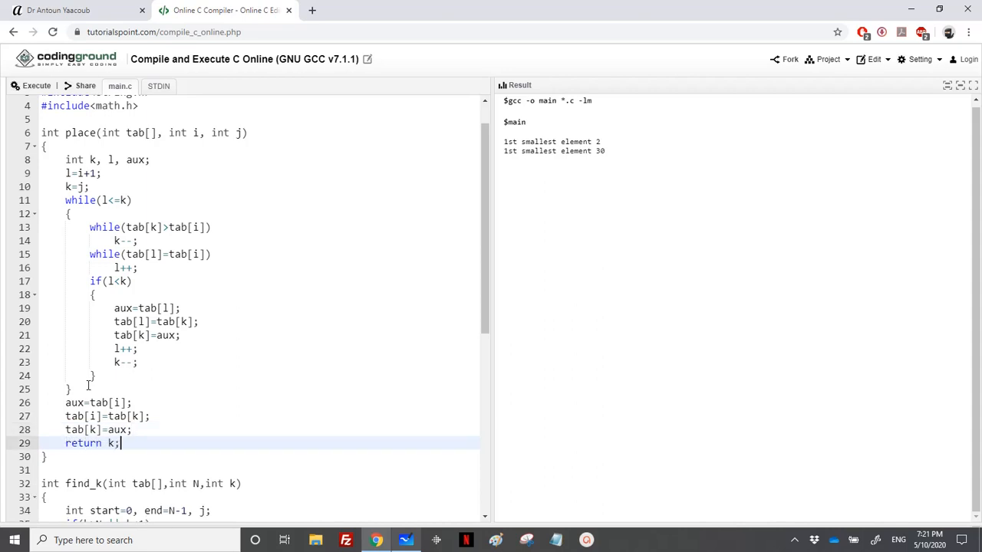
{"action": "mouse_move", "coordinate": [22, 145]}
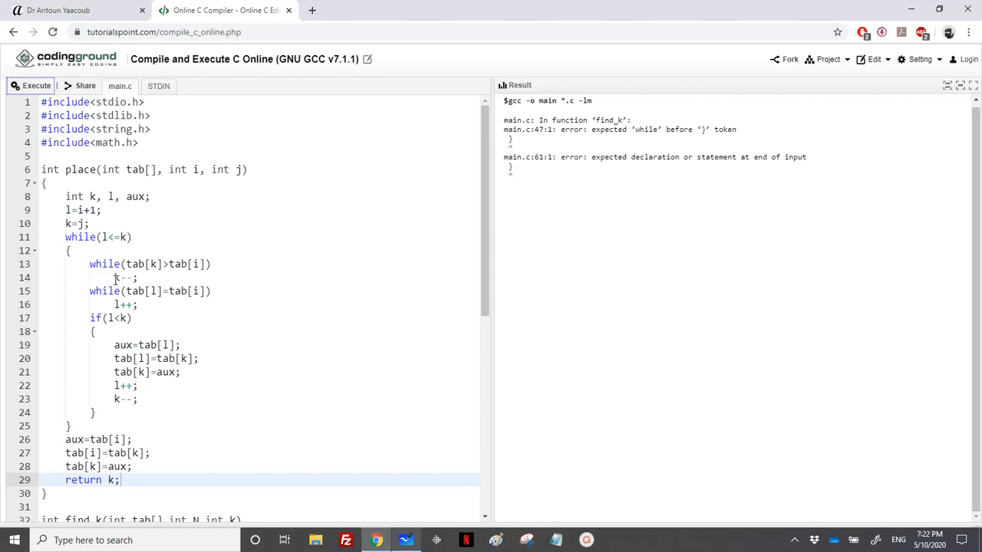
- Close find_k's do block with while(1); to fix the missing-while compile error
{"action": "scroll", "scroll_direction": "down", "scroll_amount": 3}
{"action": "type", "text": "}whi"}
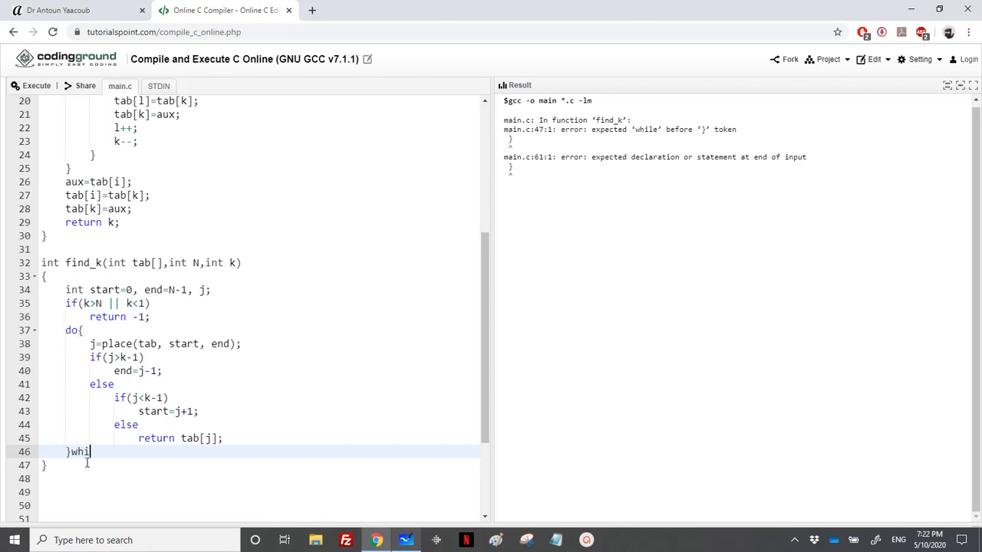
{"action": "type", "text": "le(1)"}
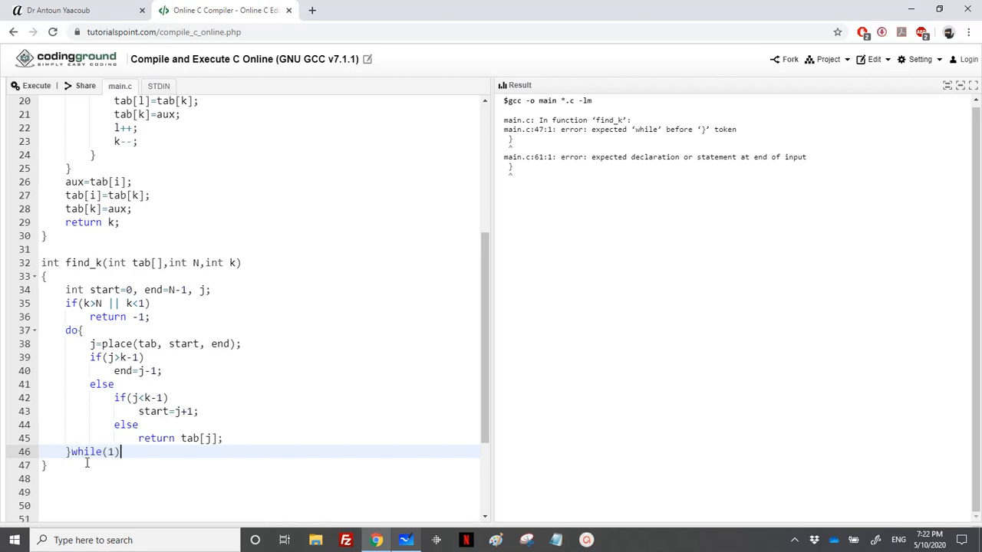
{"action": "type", "text": ";"}
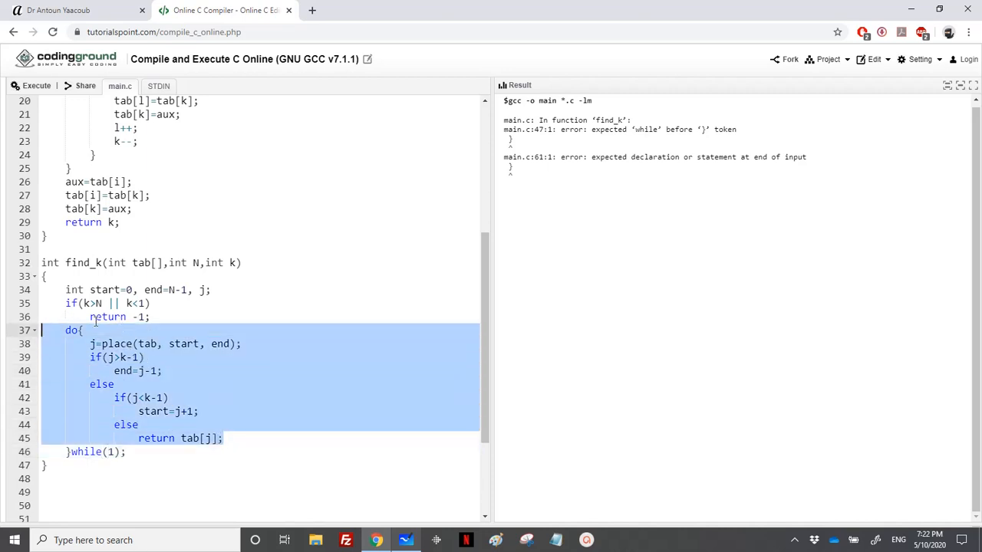
{"action": "mouse_move", "coordinate": [146, 348]}
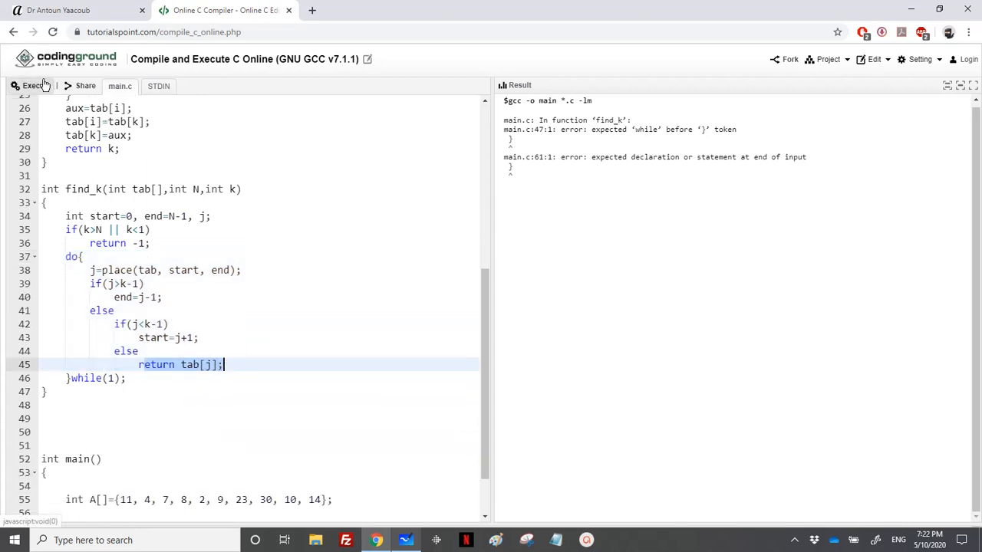
- Execute with the second printf relabelled 10th, printing 1st smallest 2 and 10th smallest 30
{"action": "left_click", "coordinate": [32, 86]}
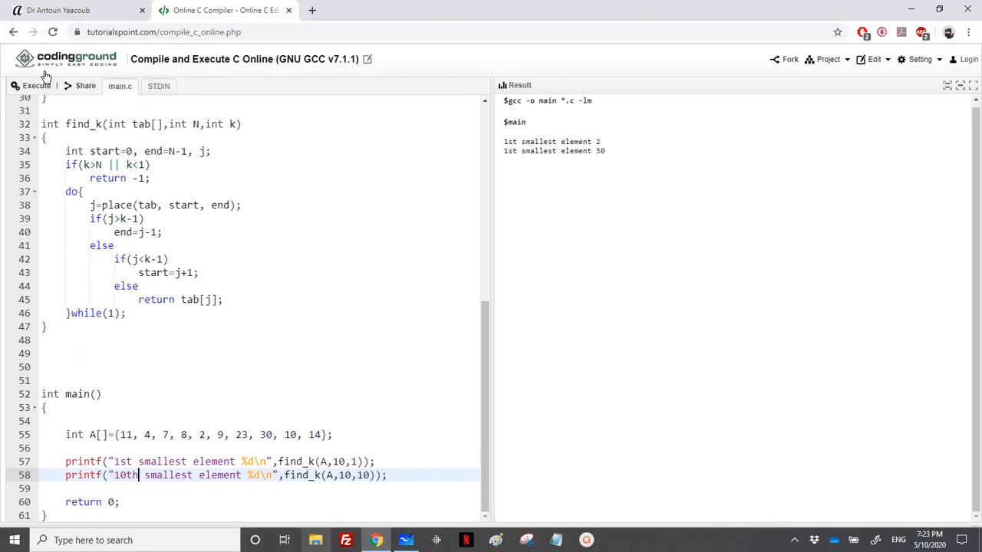
{"action": "left_click", "coordinate": [37, 86]}
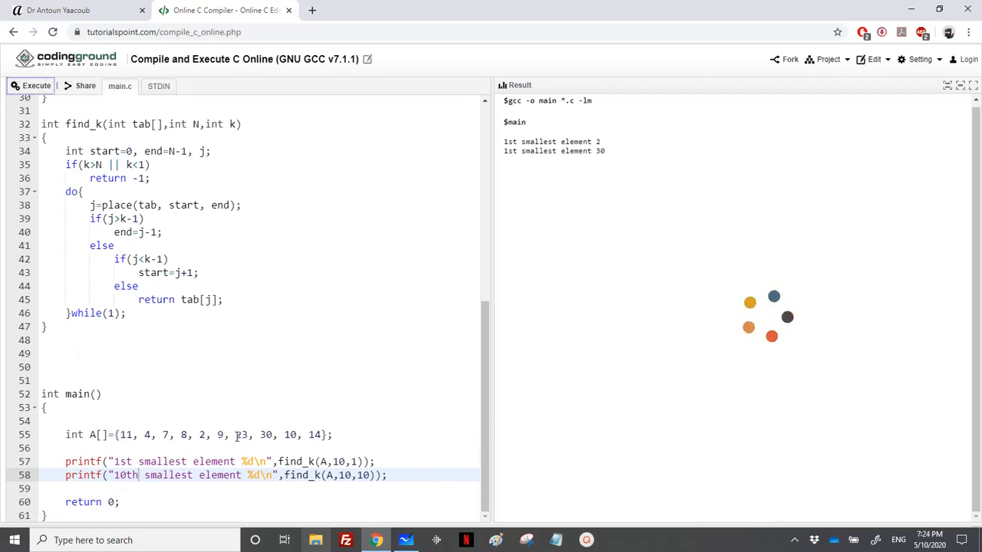
{"action": "left_click", "coordinate": [35, 86]}
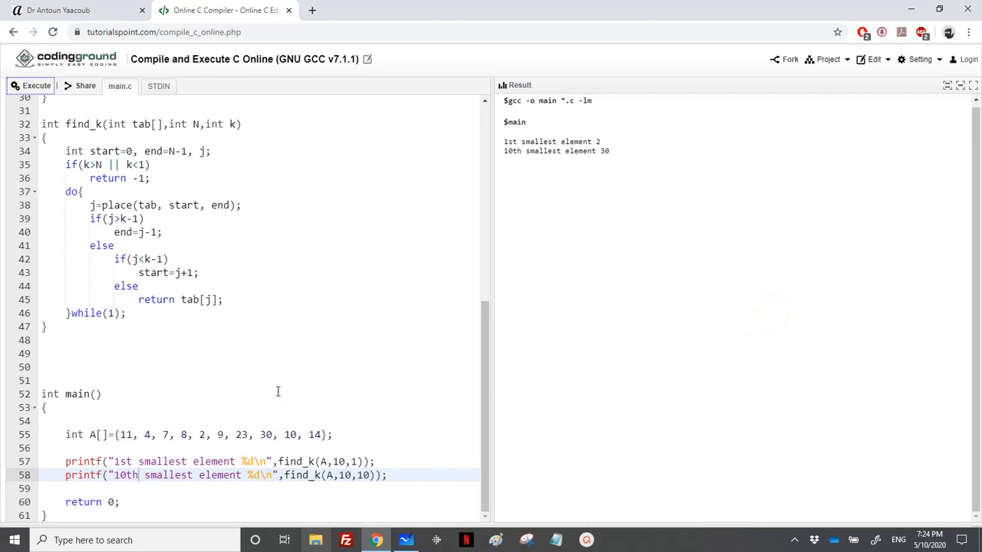